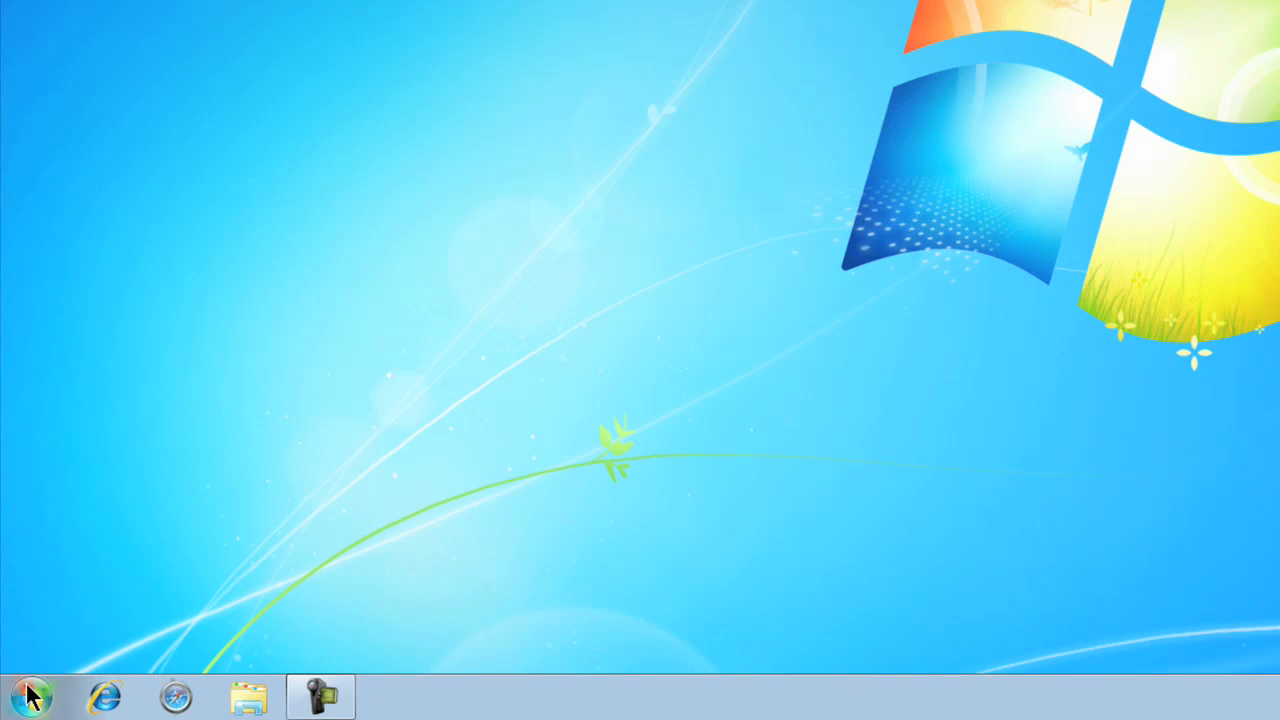
# - Browse from Start to Music > Pro Tools SE Bounces and select First PTSE Bounce.wav
pyautogui.click(28, 696)
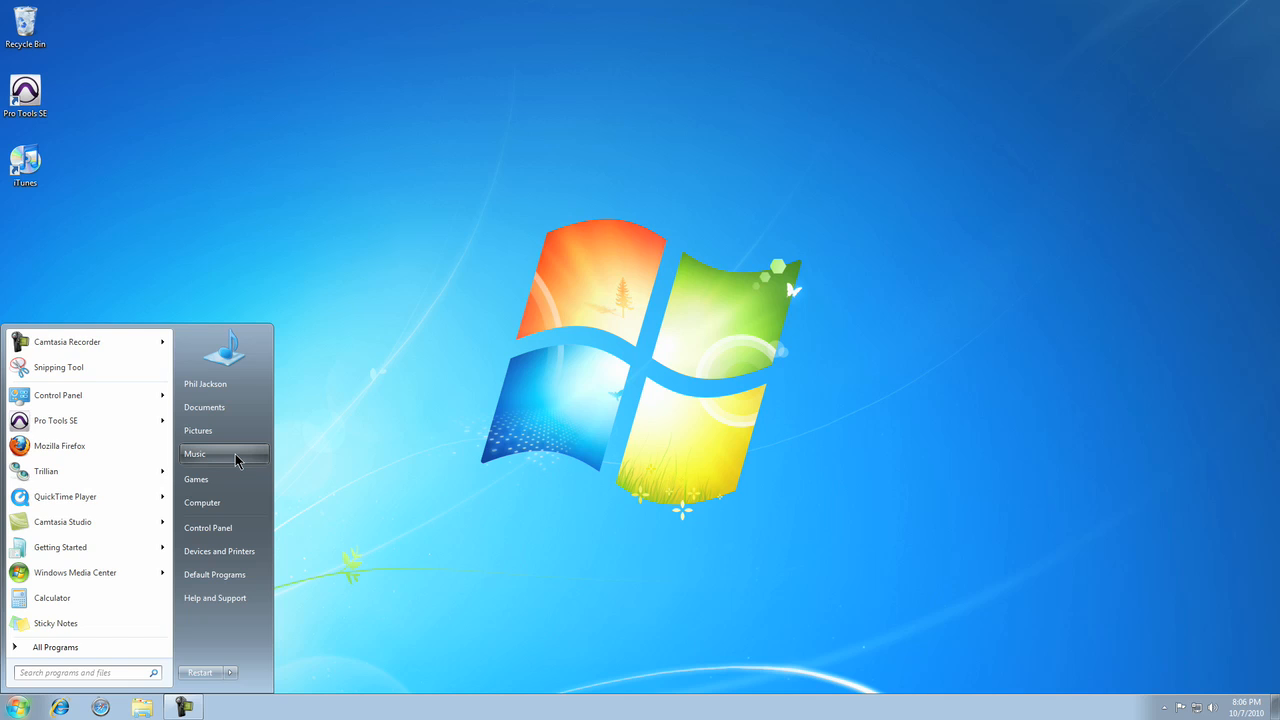
pyautogui.click(196, 452)
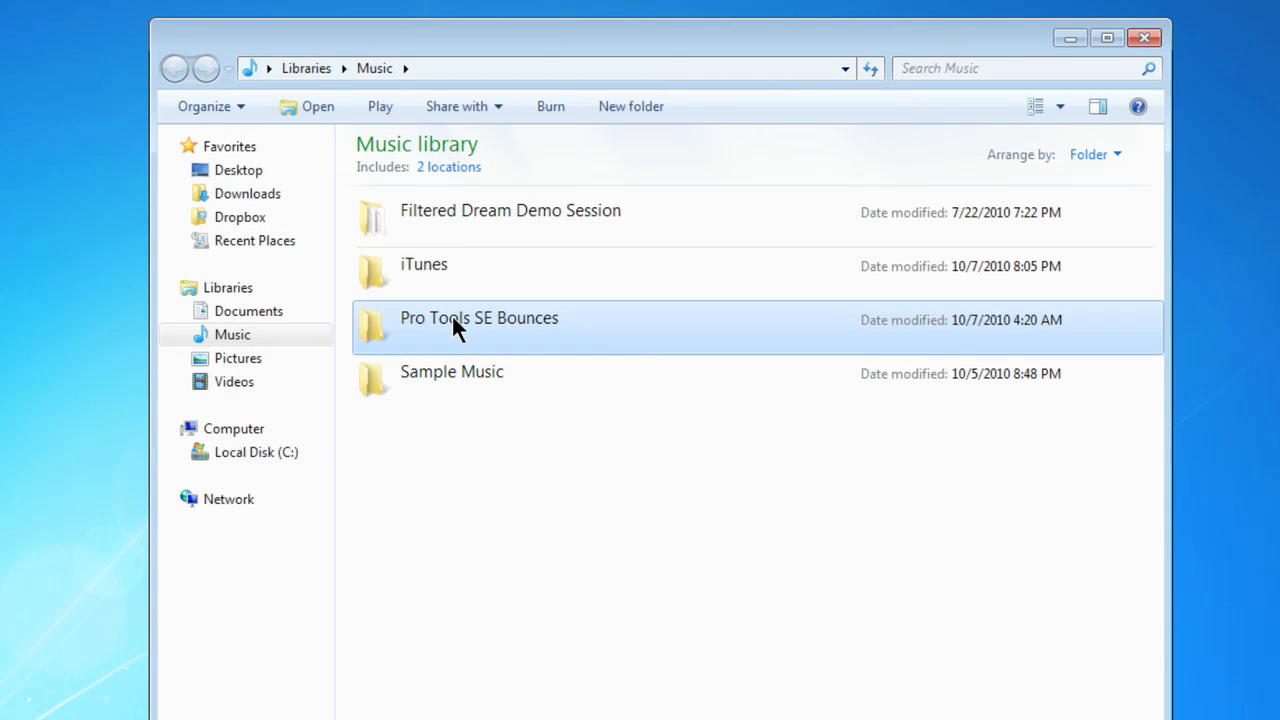
pyautogui.doubleClick(480, 318)
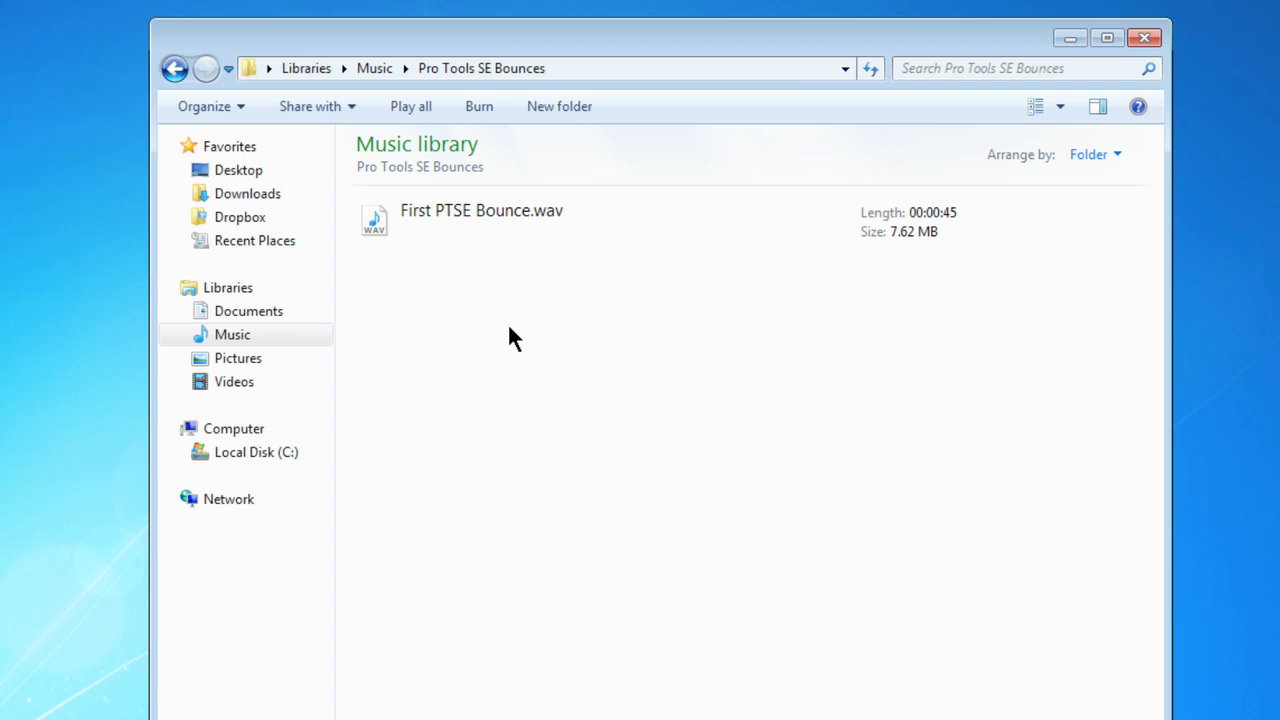
pyautogui.click(480, 210)
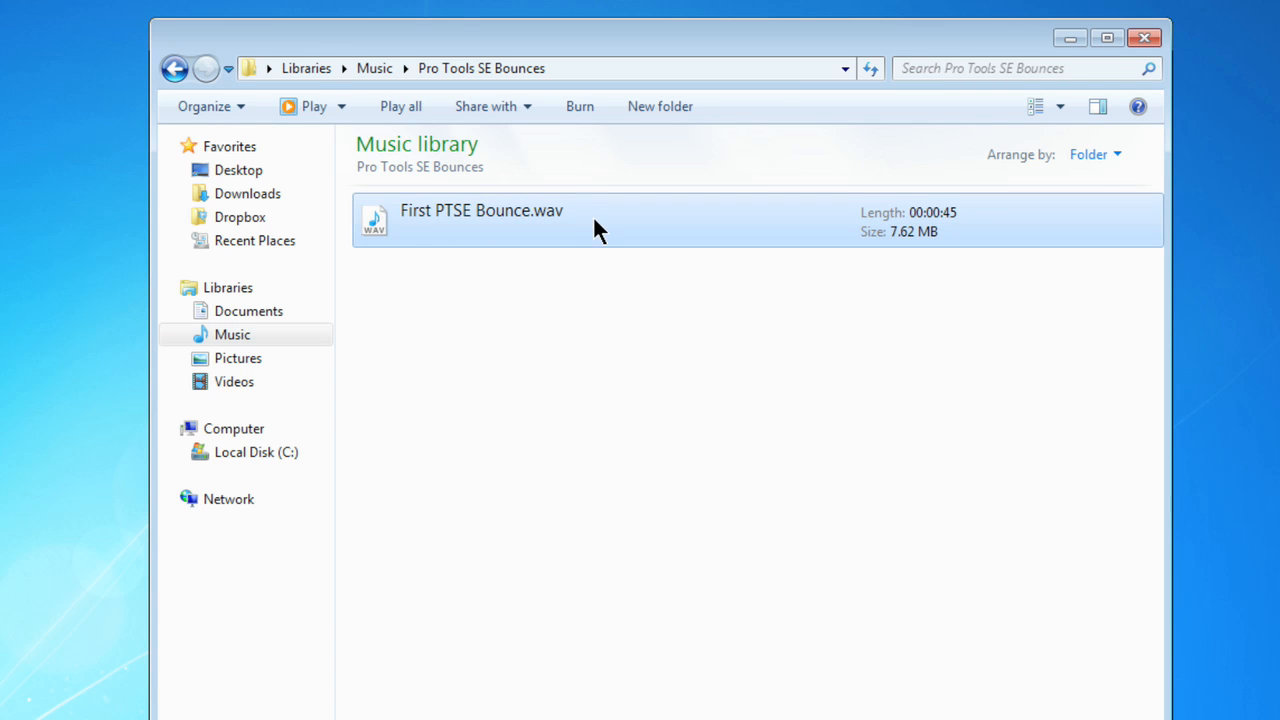
pyautogui.moveTo(530, 260)
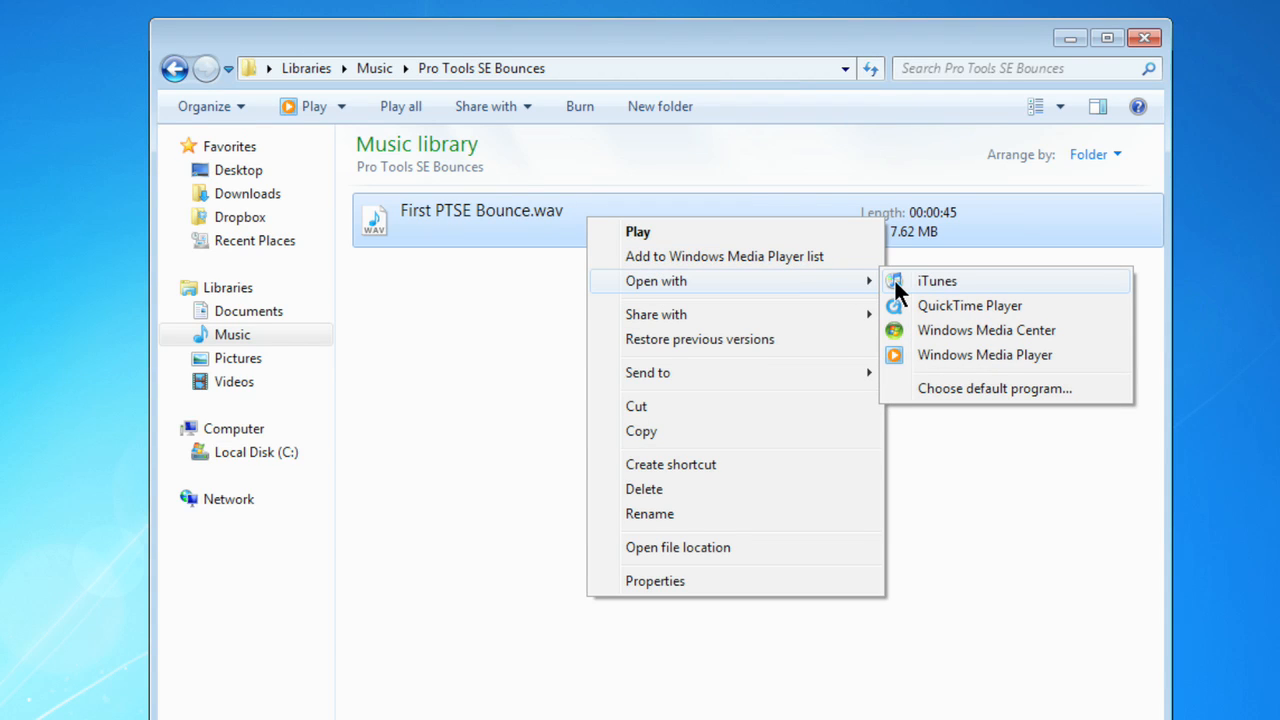
# - Open the WAV in iTunes so it plays, then show the library as a song list with artwork above
pyautogui.click(936, 280)
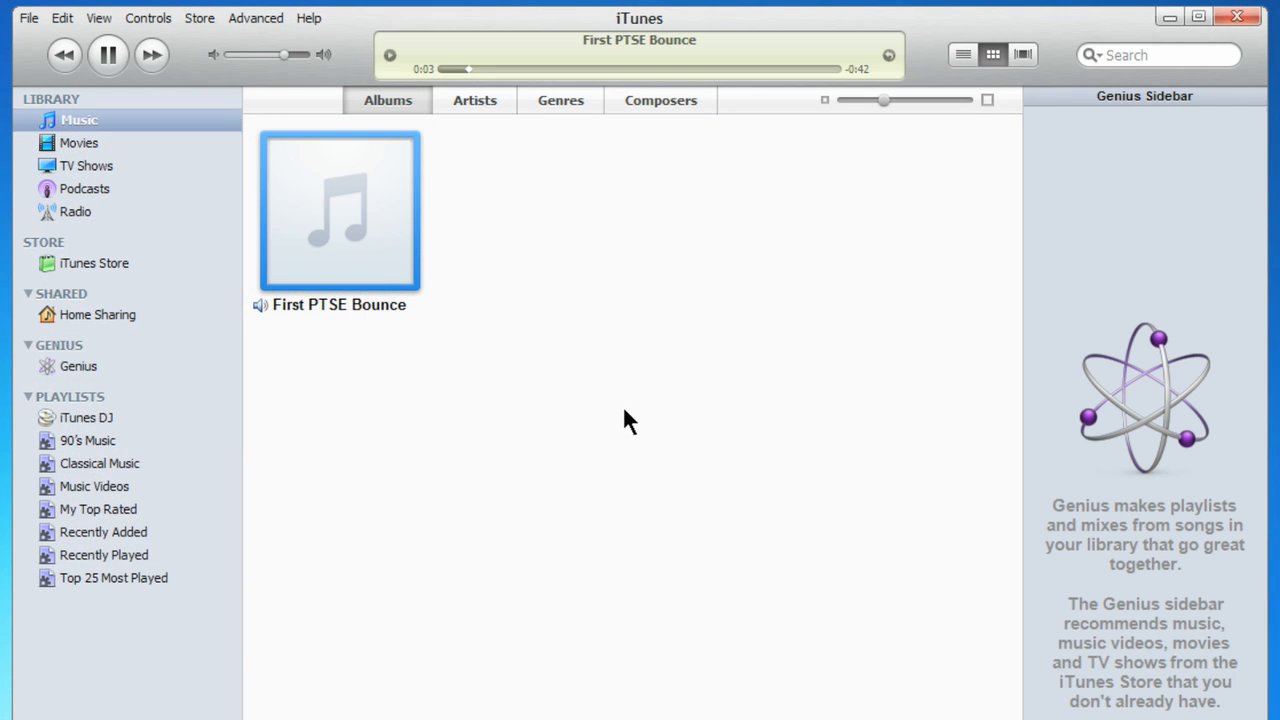
pyautogui.click(964, 54)
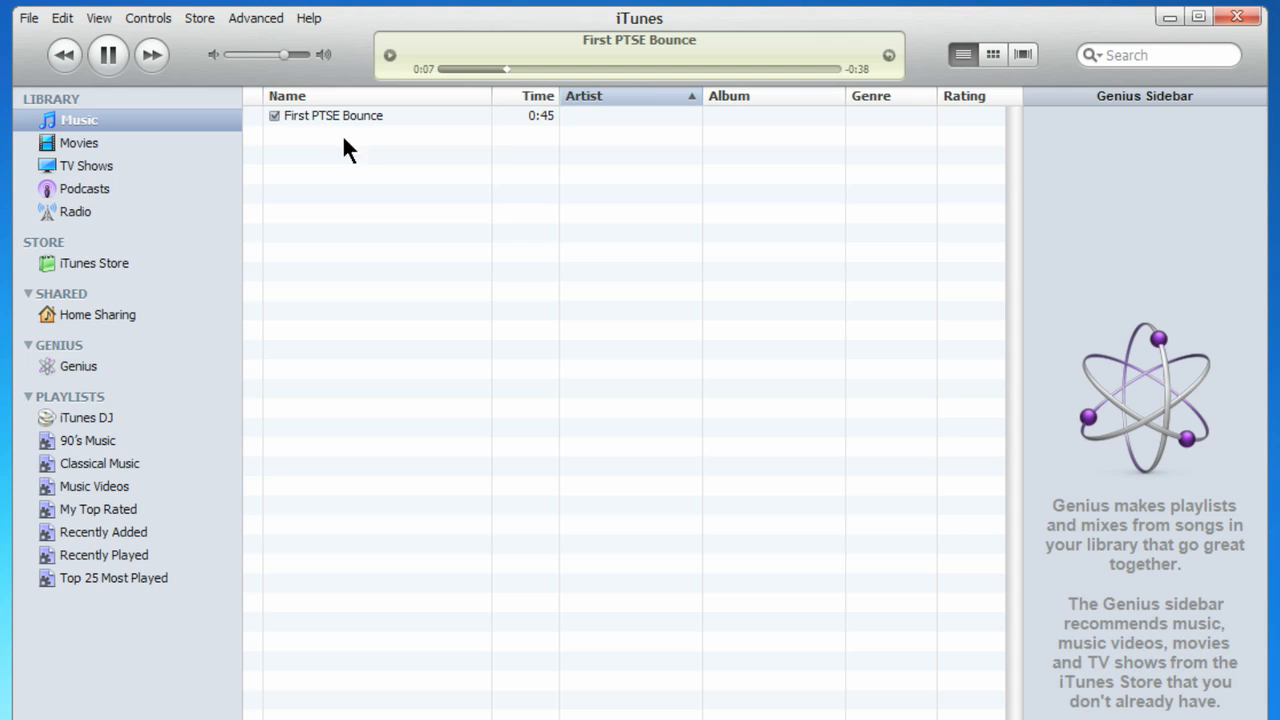
pyautogui.click(992, 54)
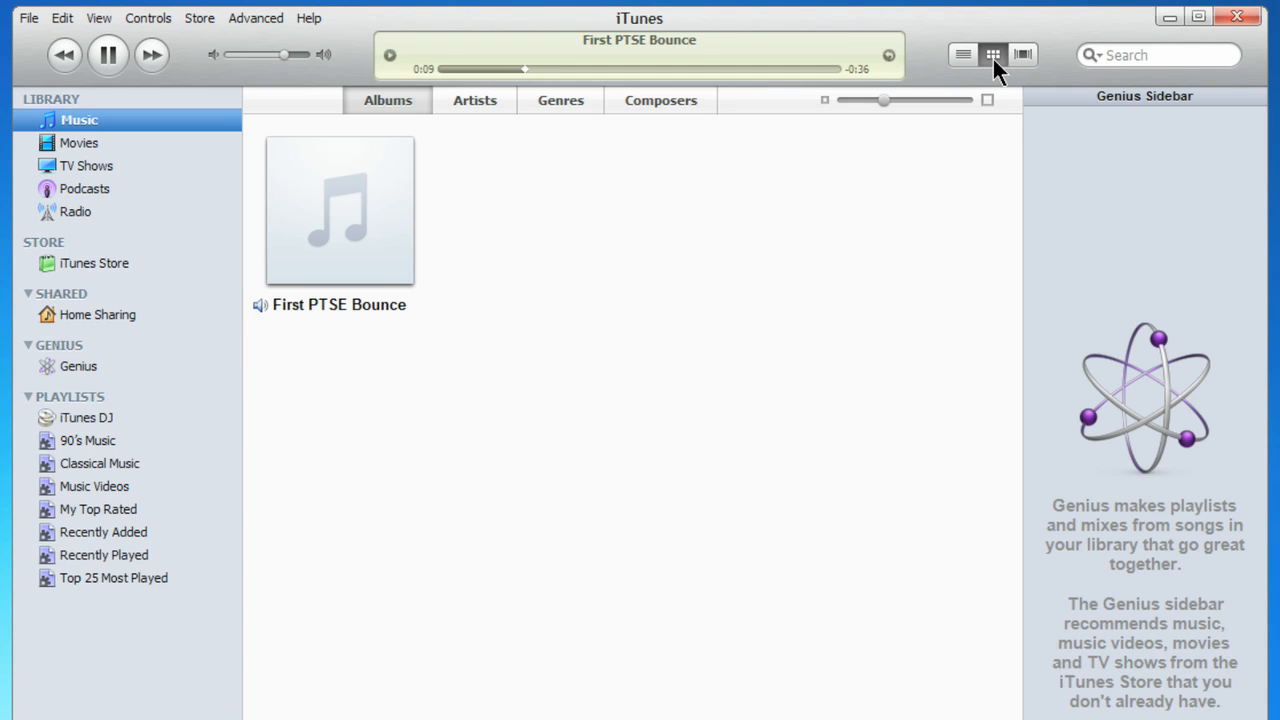
pyautogui.click(340, 210)
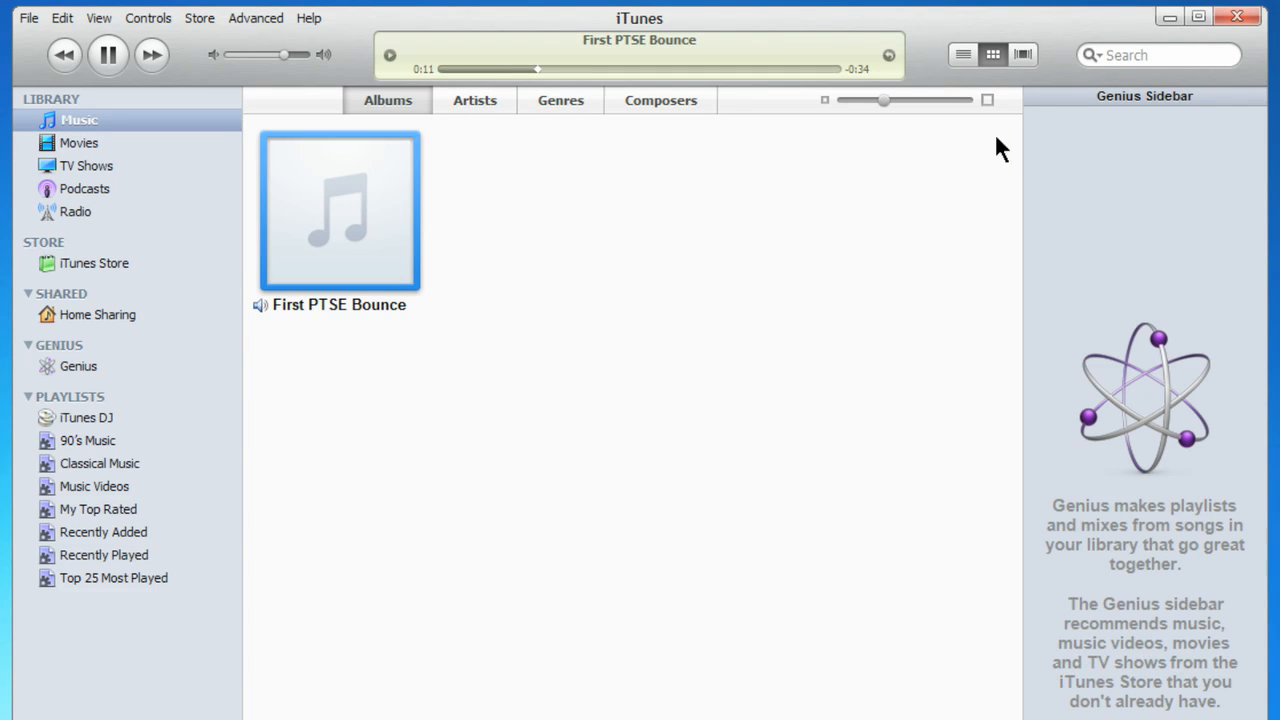
pyautogui.click(1022, 54)
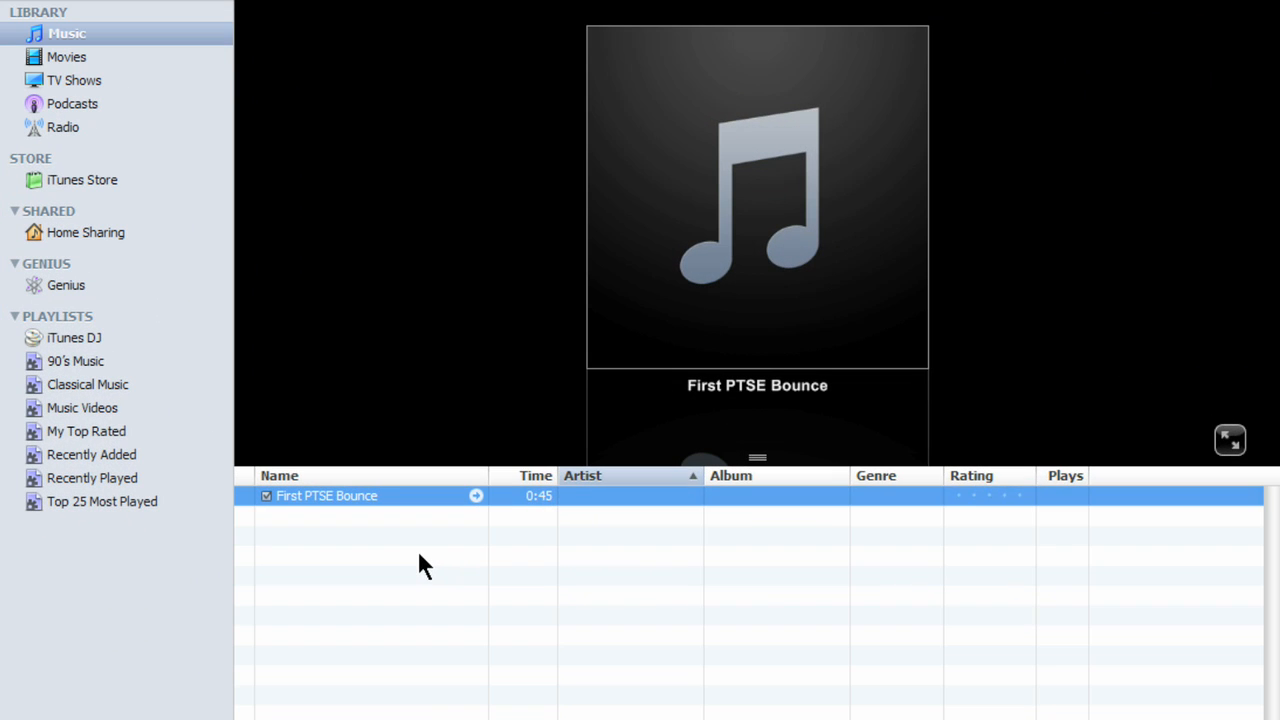
# - In Get Info, tag the track with artist Phil Jackson, album Learning Pro Tools SE and genre Pop
pyautogui.rightClick(328, 496)
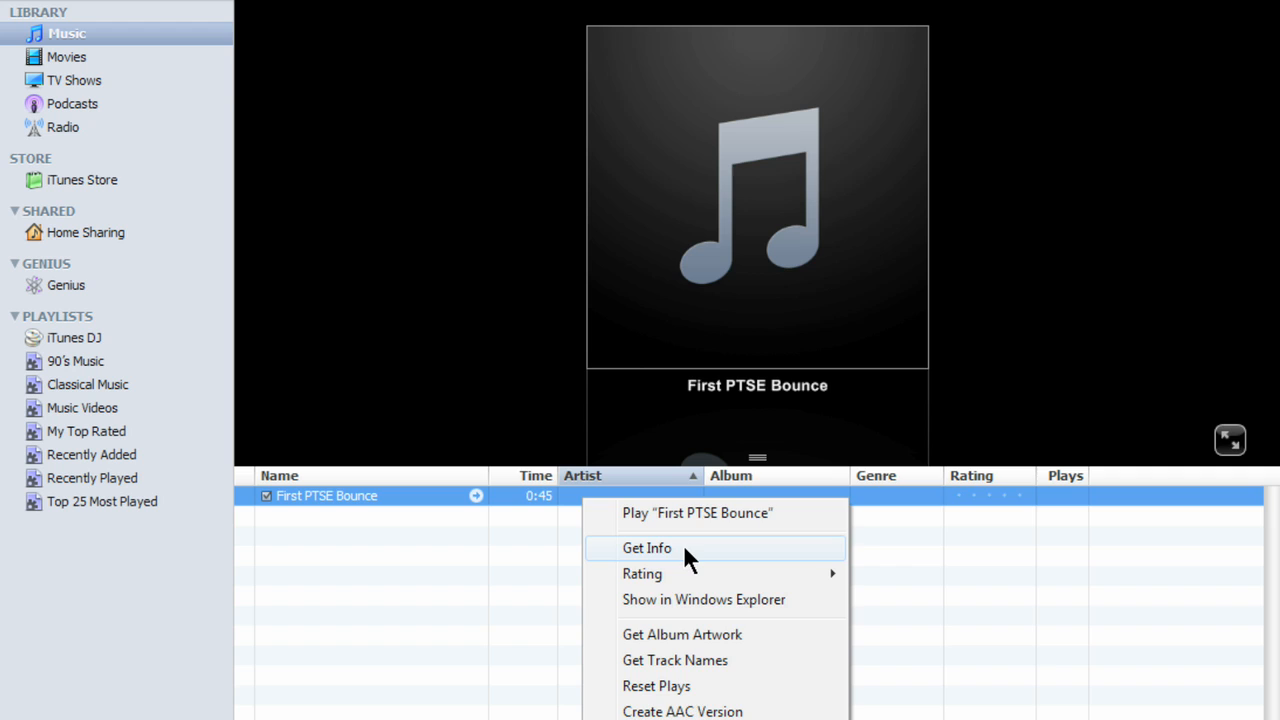
pyautogui.click(648, 548)
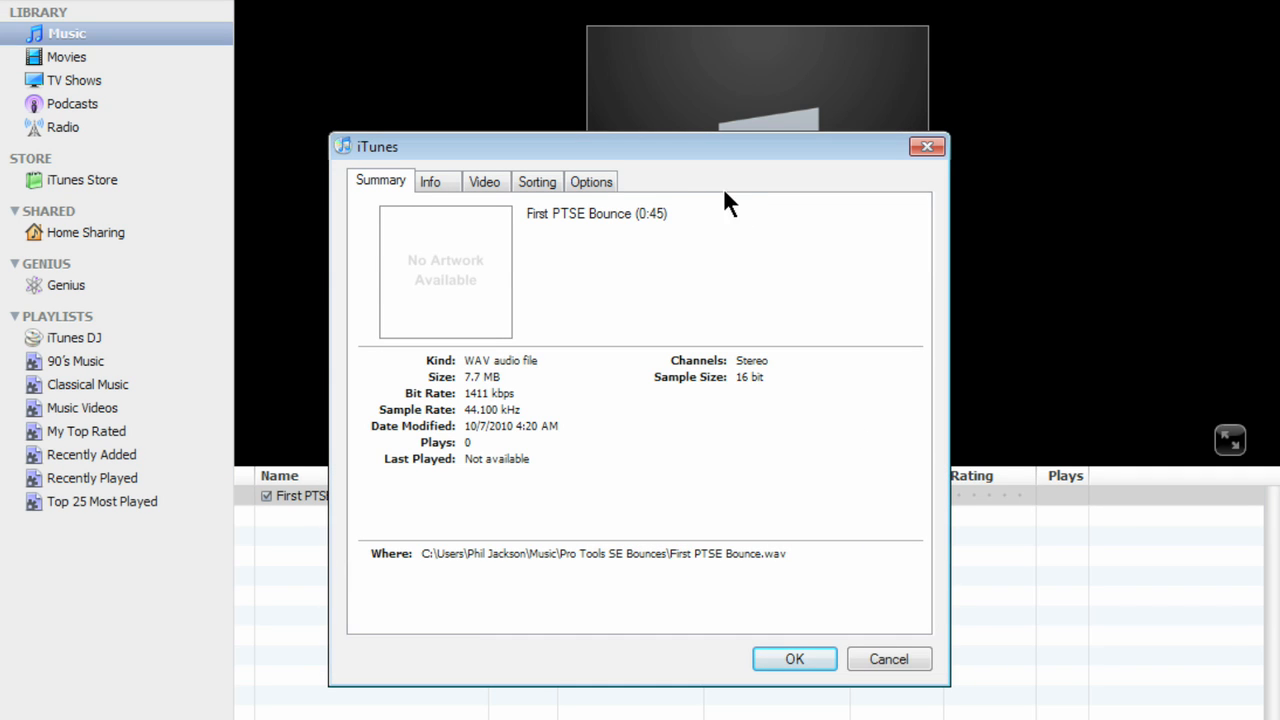
pyautogui.click(430, 180)
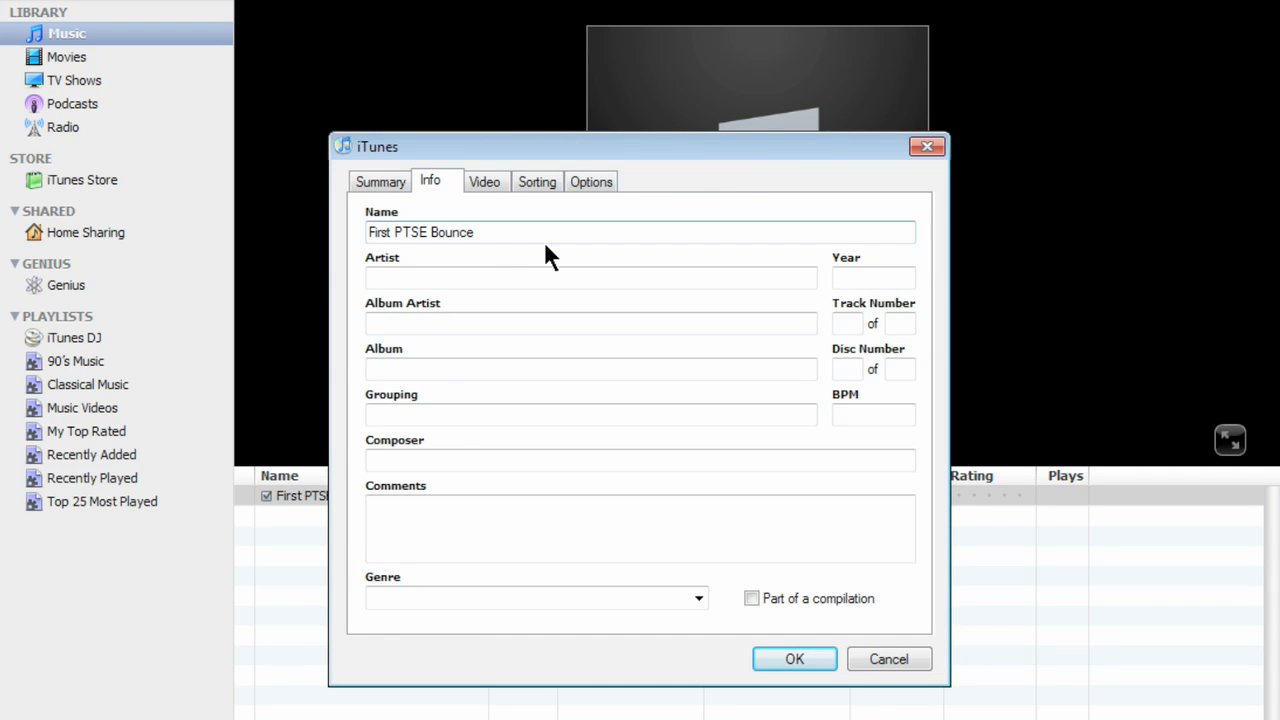
pyautogui.write('Phil Jackson')
pyautogui.write('Learning Pro Tools SE')
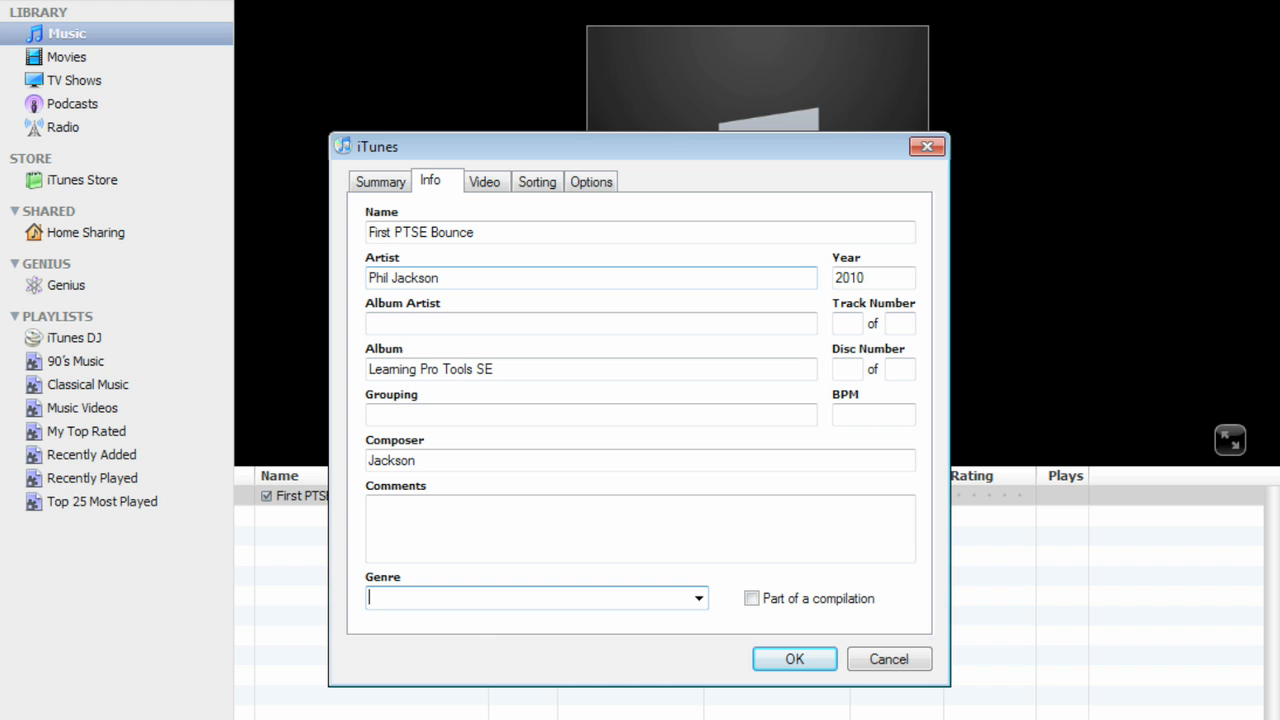
pyautogui.write('Pop')
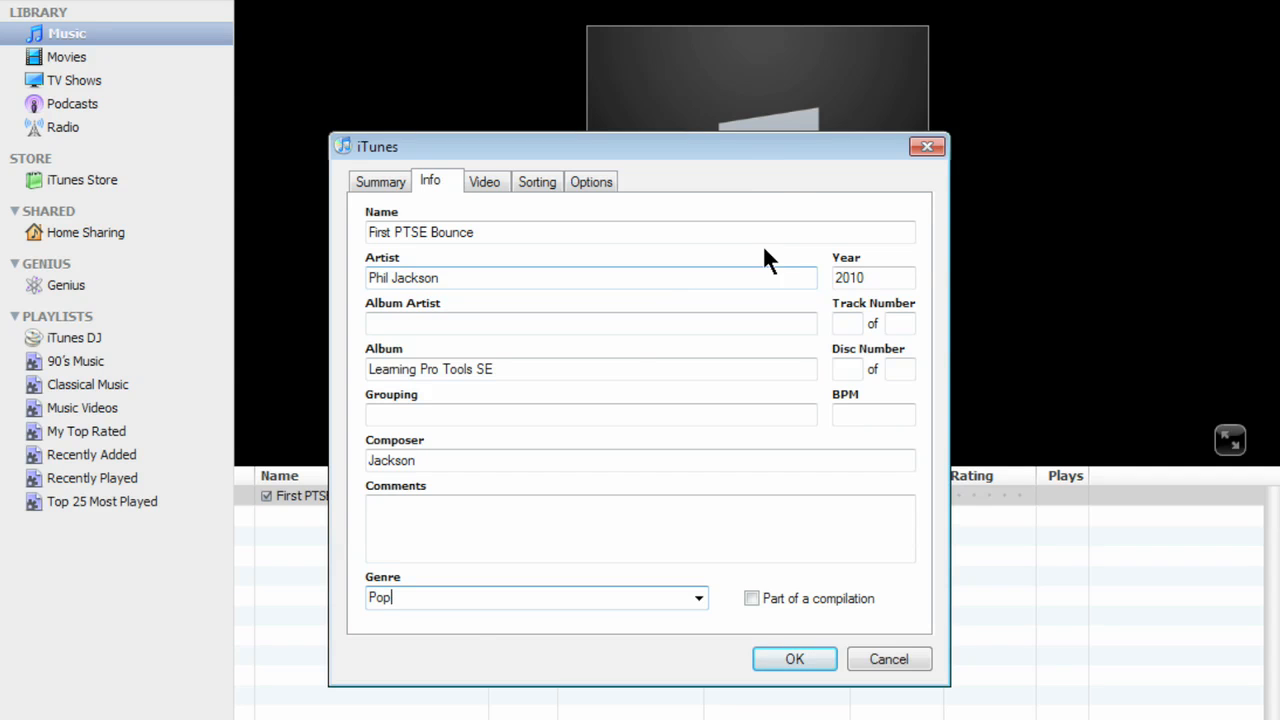
# - On Options keep the equalizer at None, give it five stars and apply the info
pyautogui.click(592, 180)
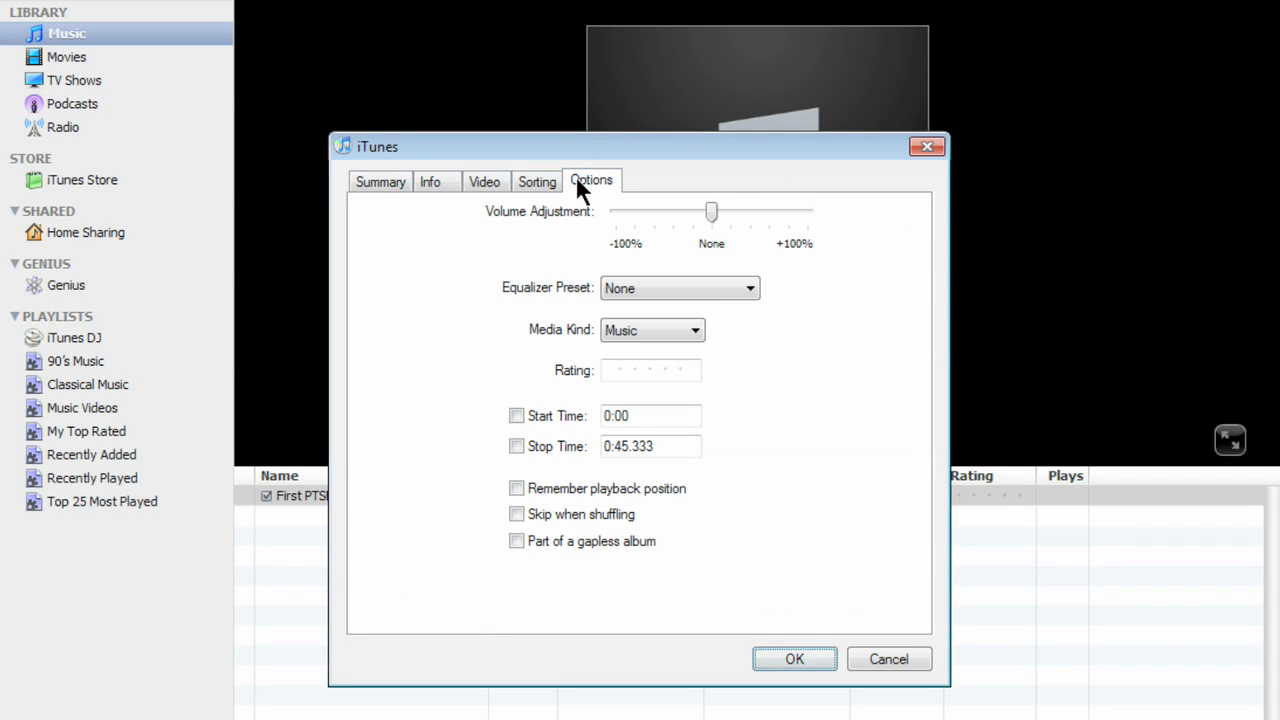
pyautogui.moveTo(616, 256)
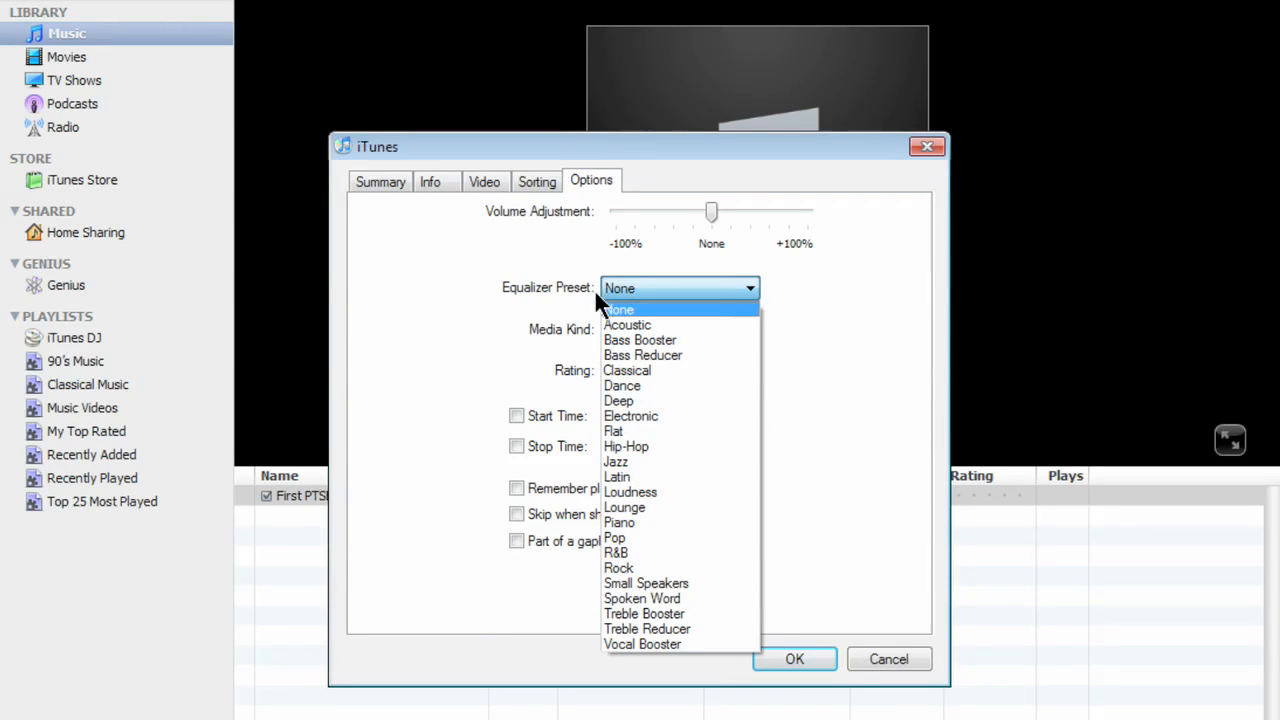
pyautogui.click(620, 308)
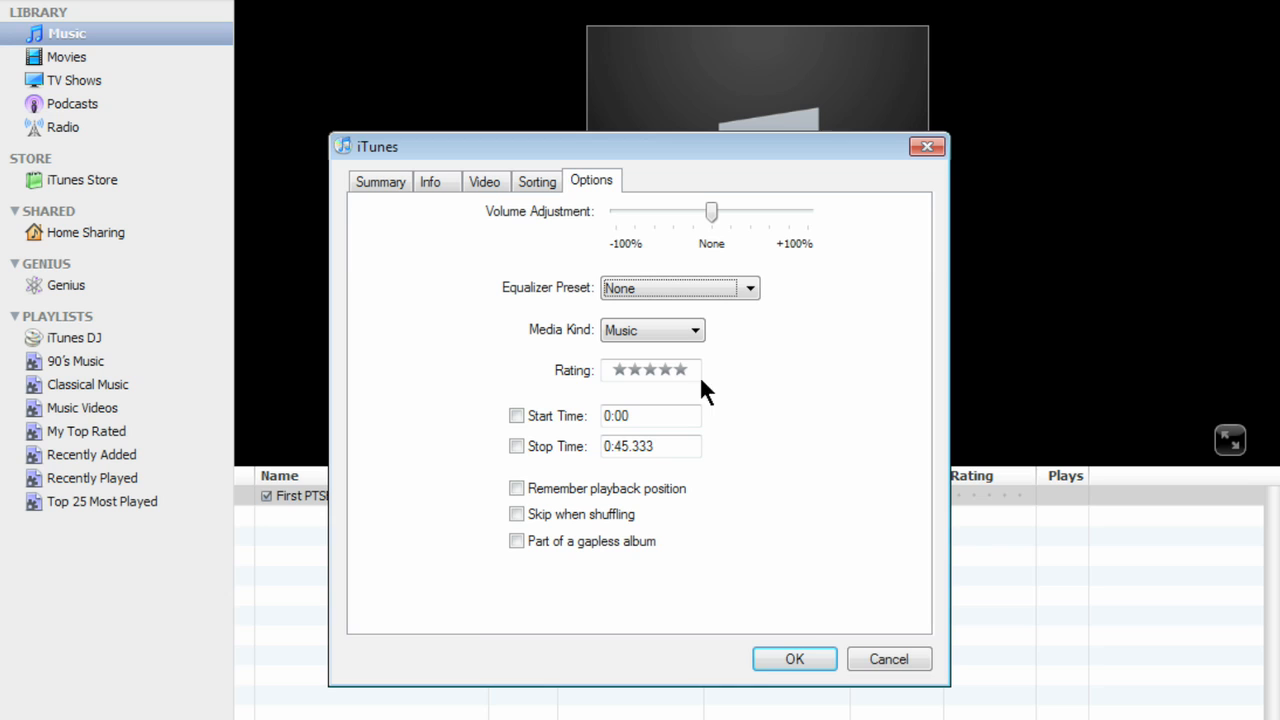
pyautogui.moveTo(484, 430)
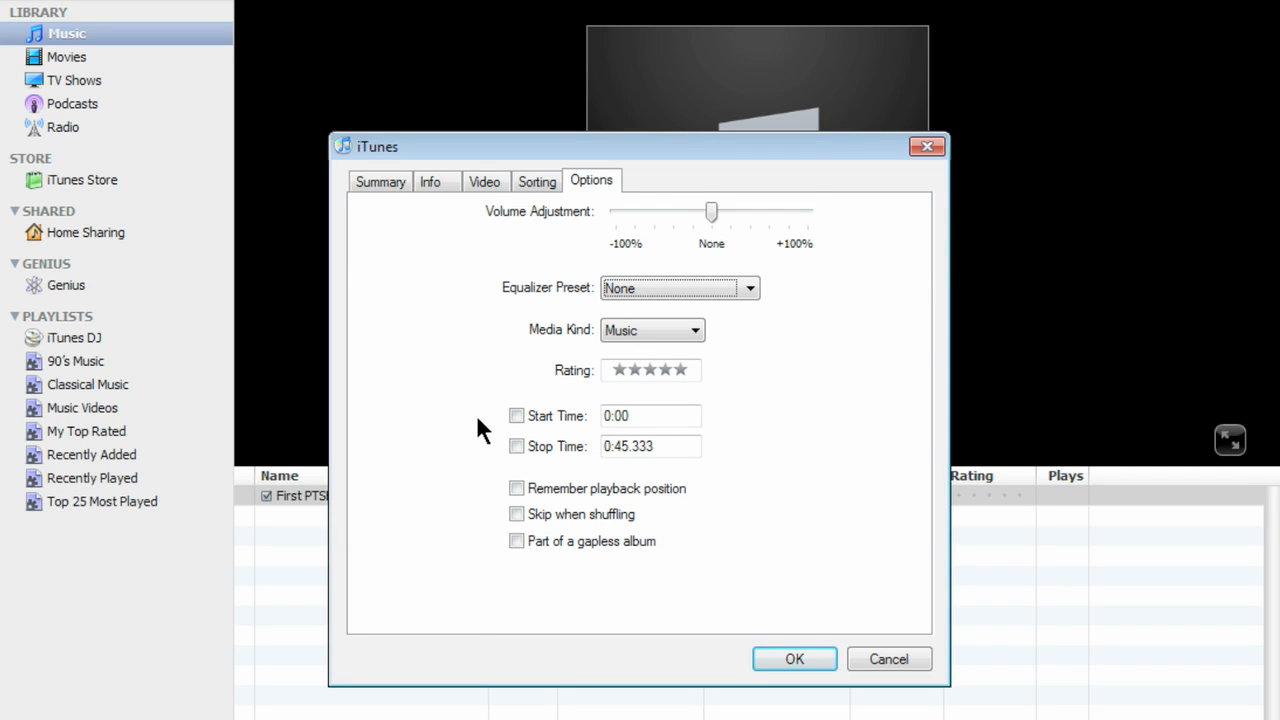
pyautogui.moveTo(780, 700)
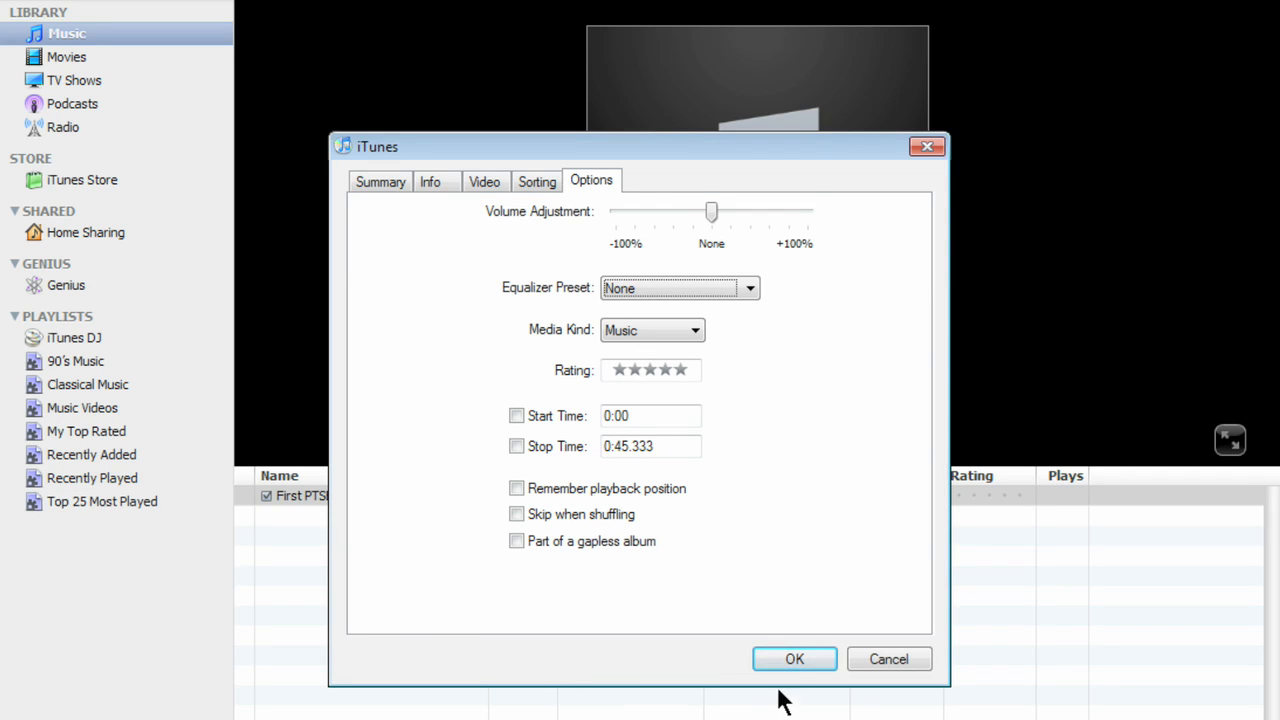
pyautogui.click(794, 658)
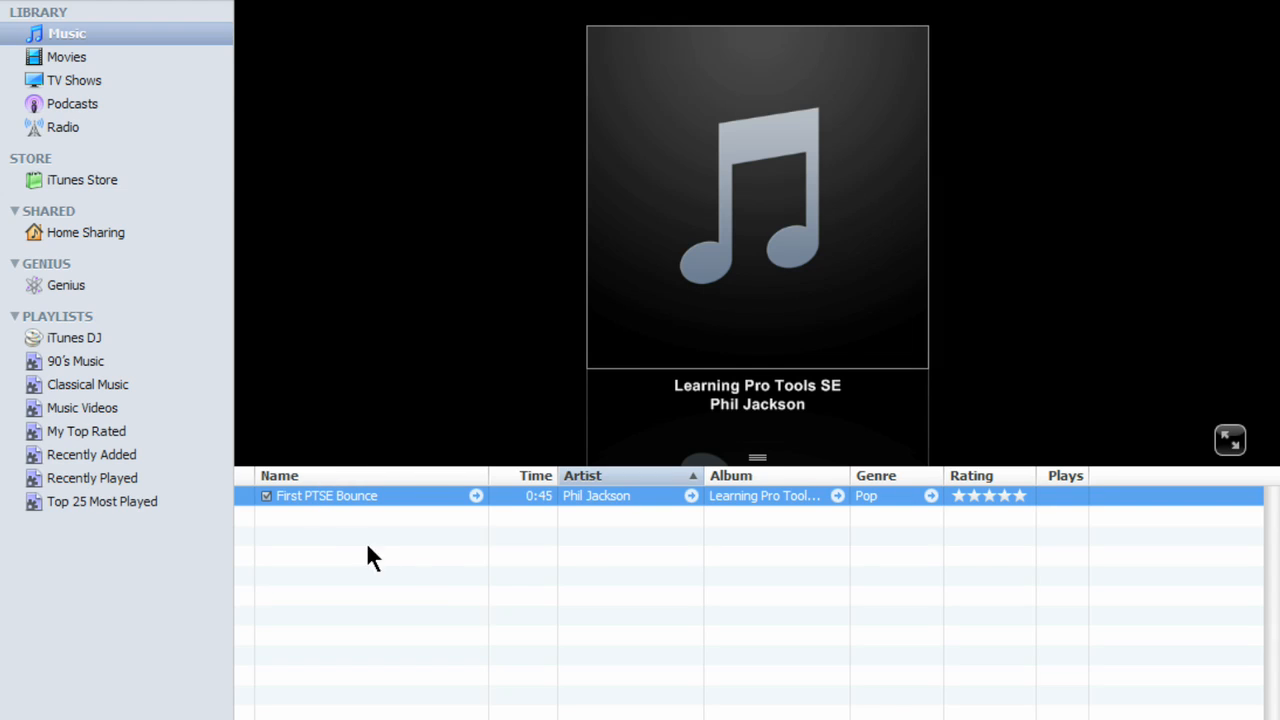
pyautogui.moveTo(784, 528)
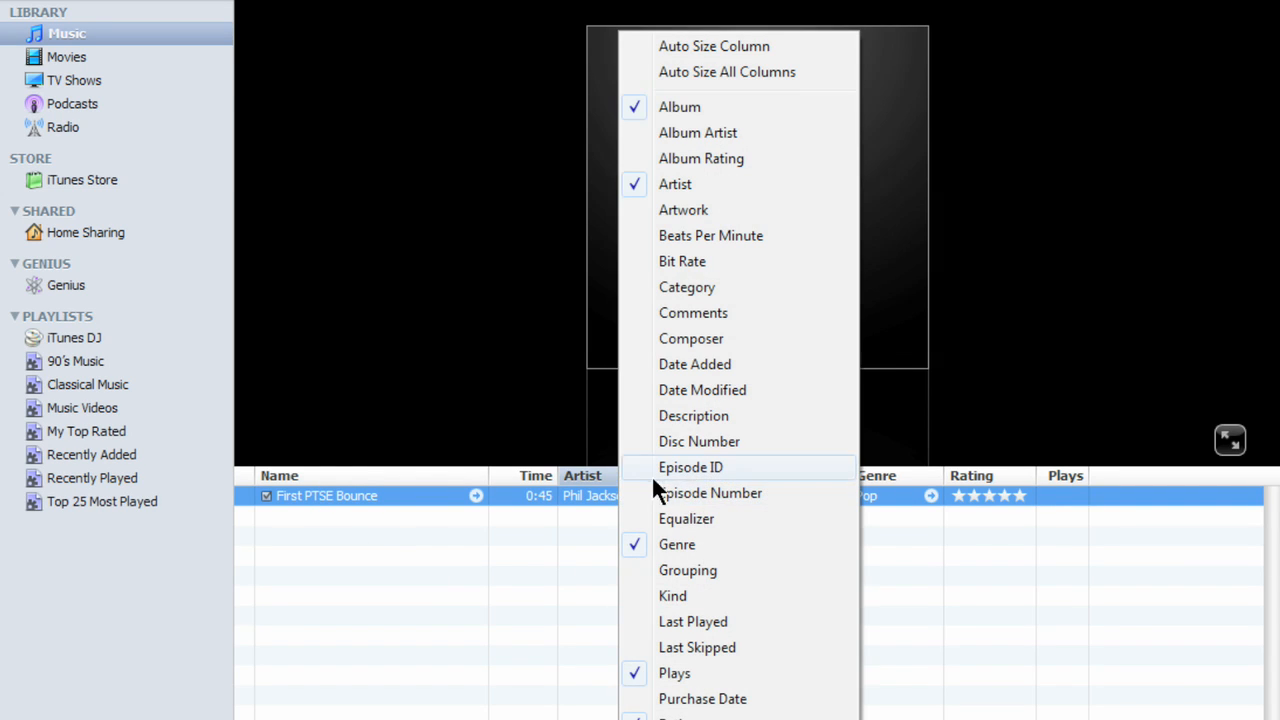
pyautogui.moveTo(690, 596)
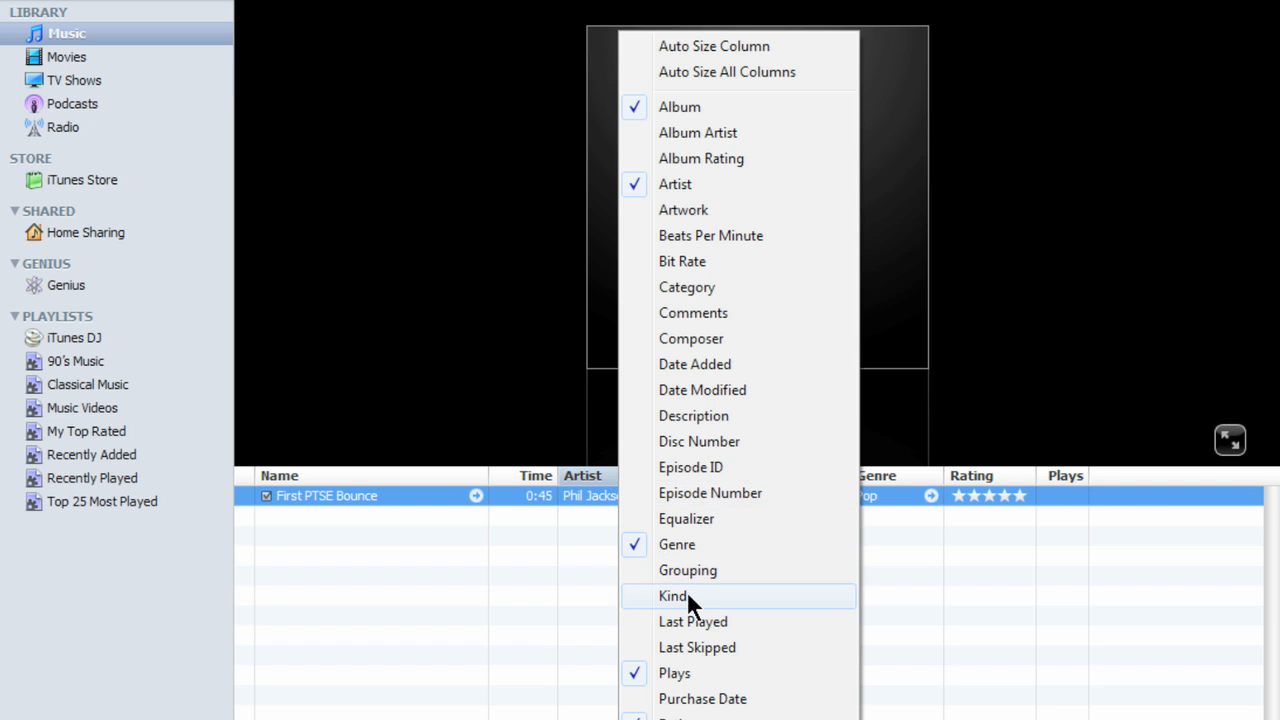
# - Show the Kind column and place the bounce in a new playlist named First PTSE Bounce
pyautogui.click(672, 596)
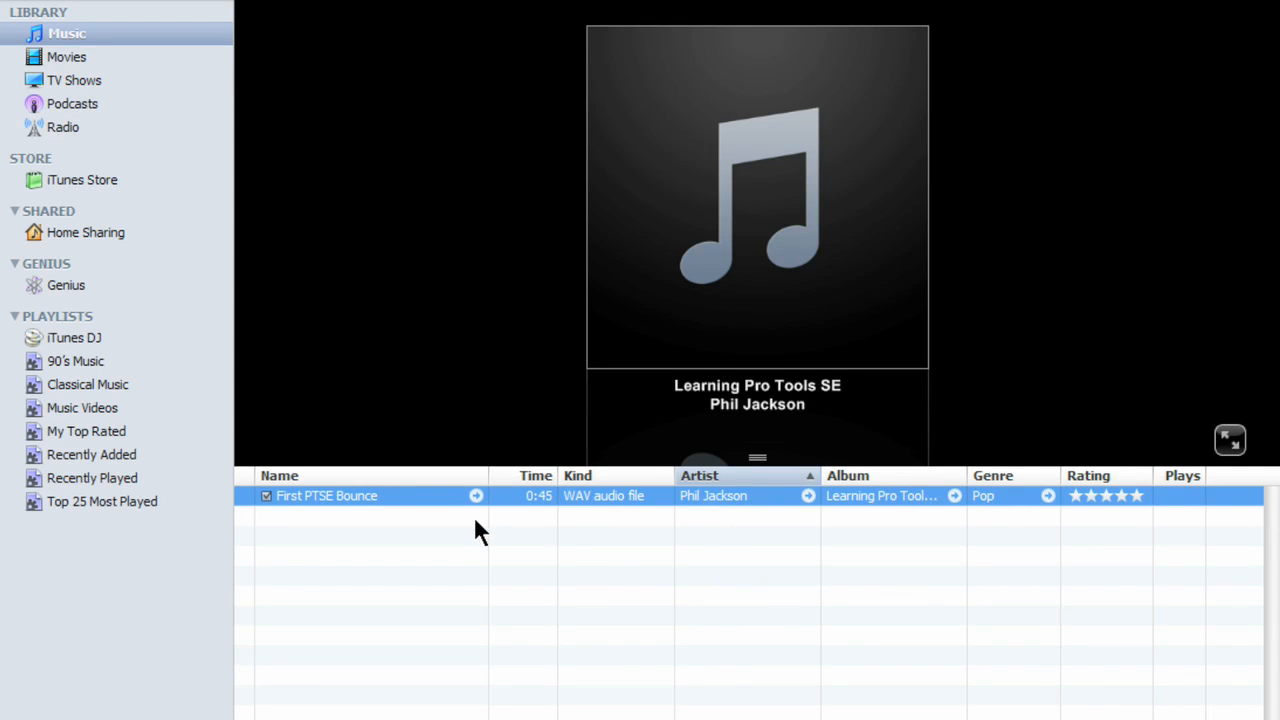
pyautogui.moveTo(724, 510)
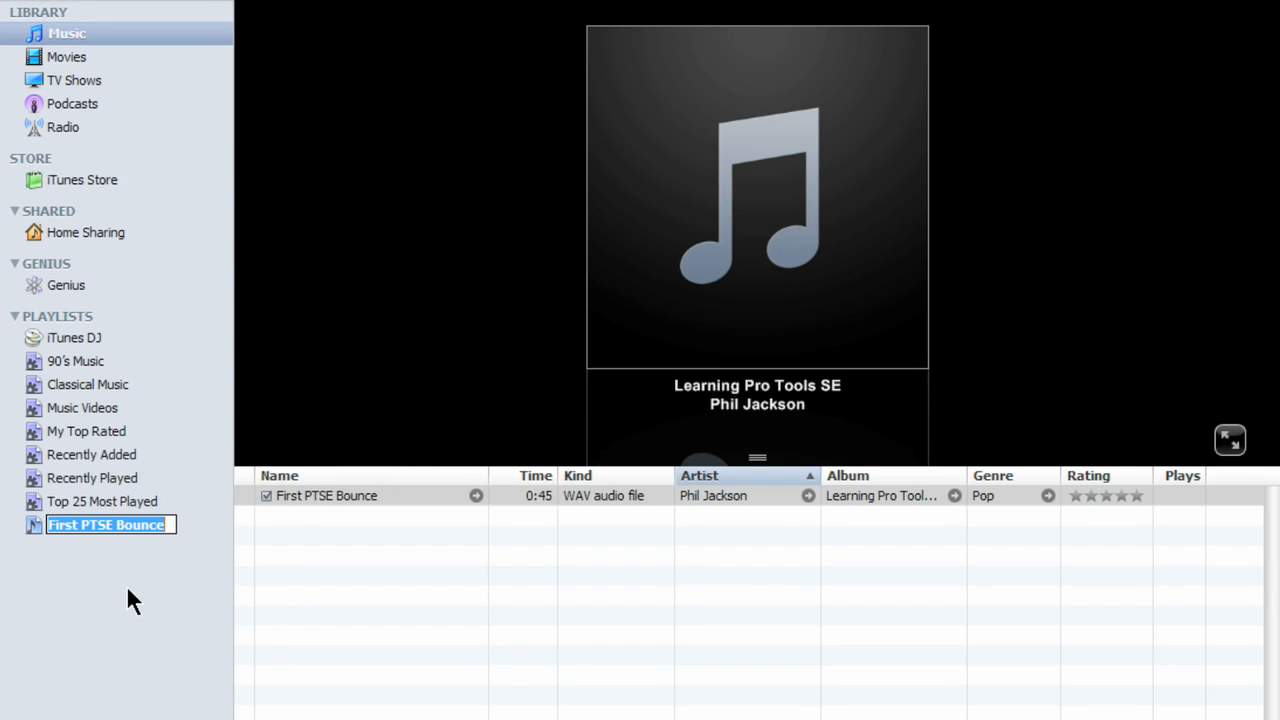
pyautogui.moveTo(148, 584)
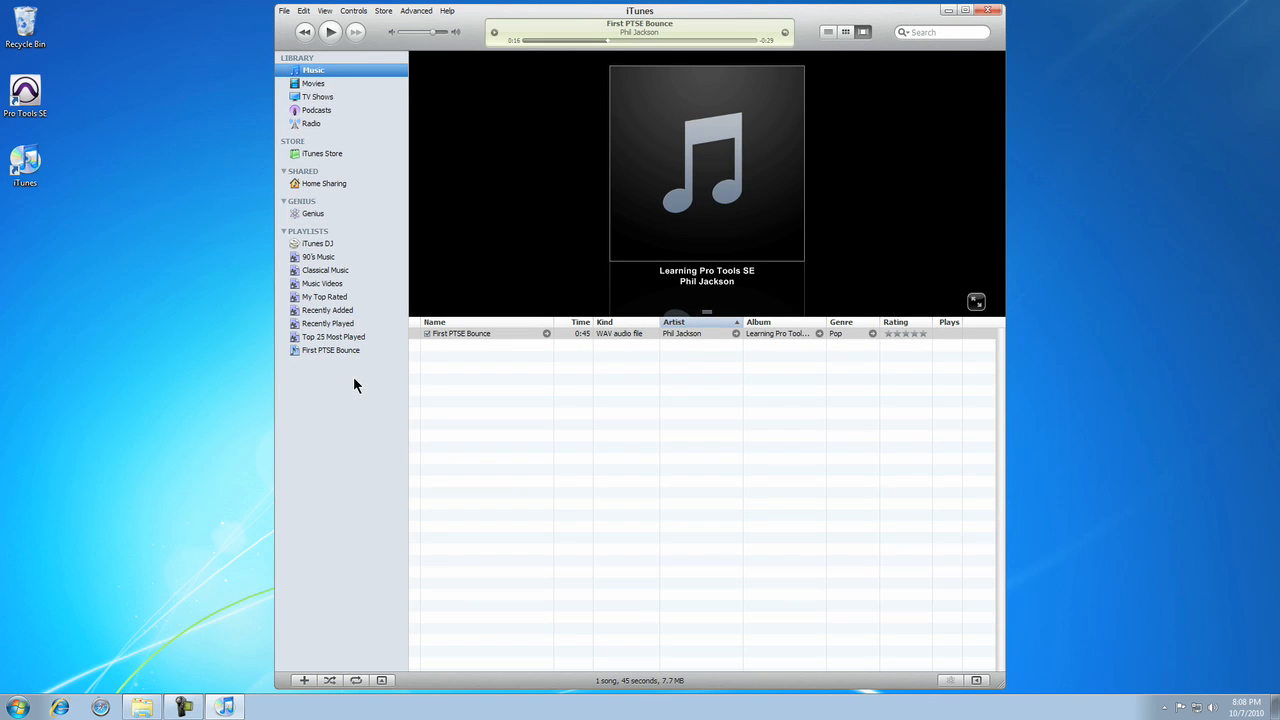
pyautogui.click(330, 350)
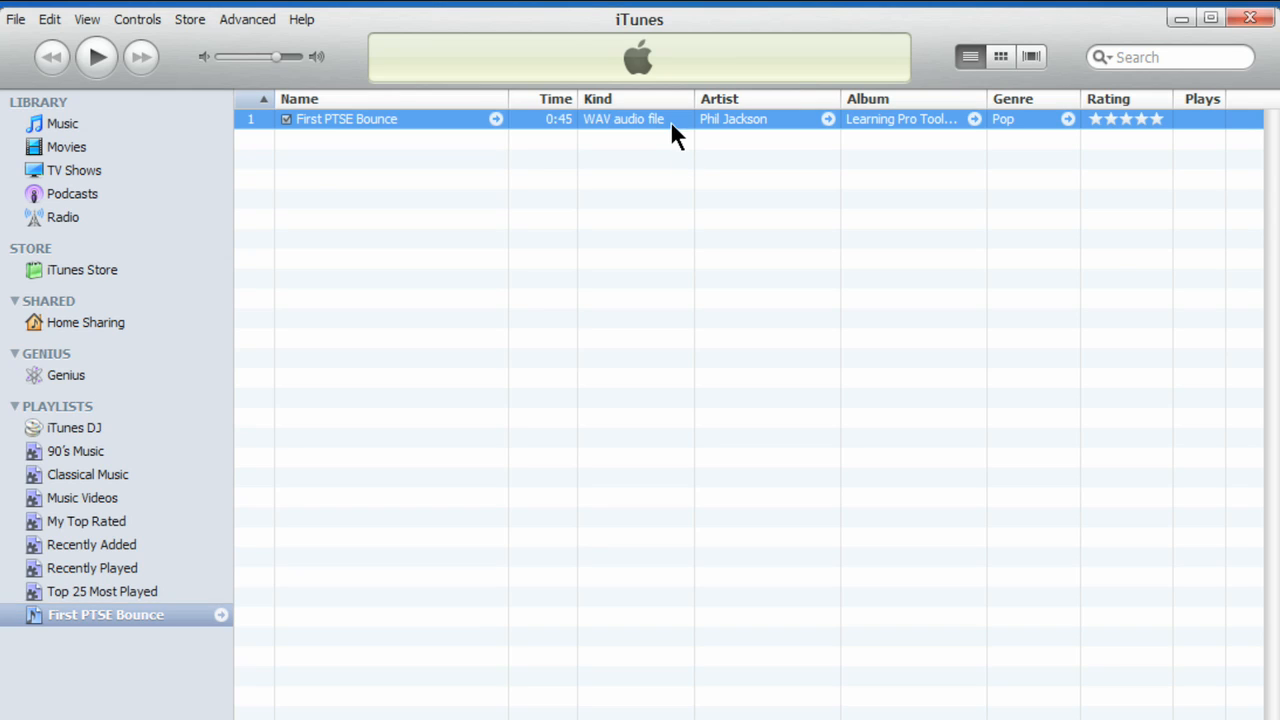
pyautogui.moveTo(148, 80)
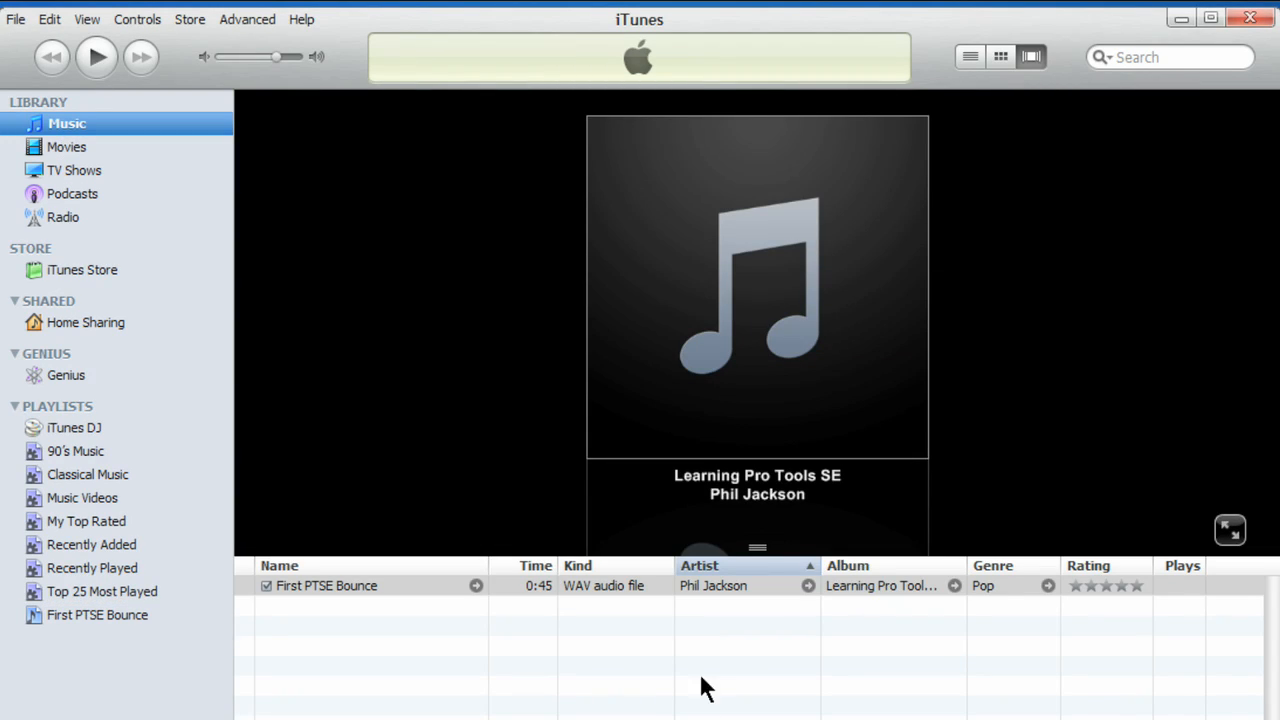
# - Burn the First PTSE Bounce playlist as an Audio CD with 2-second gaps between songs
pyautogui.click(328, 584)
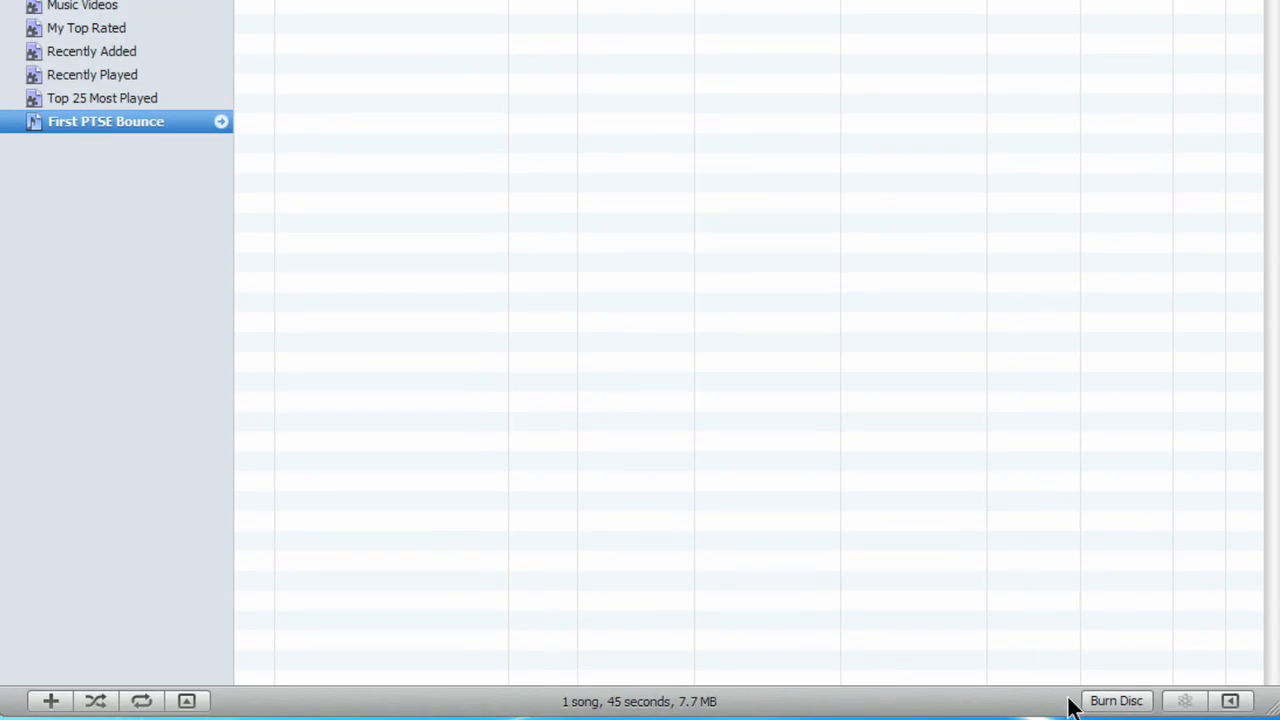
pyautogui.click(1116, 700)
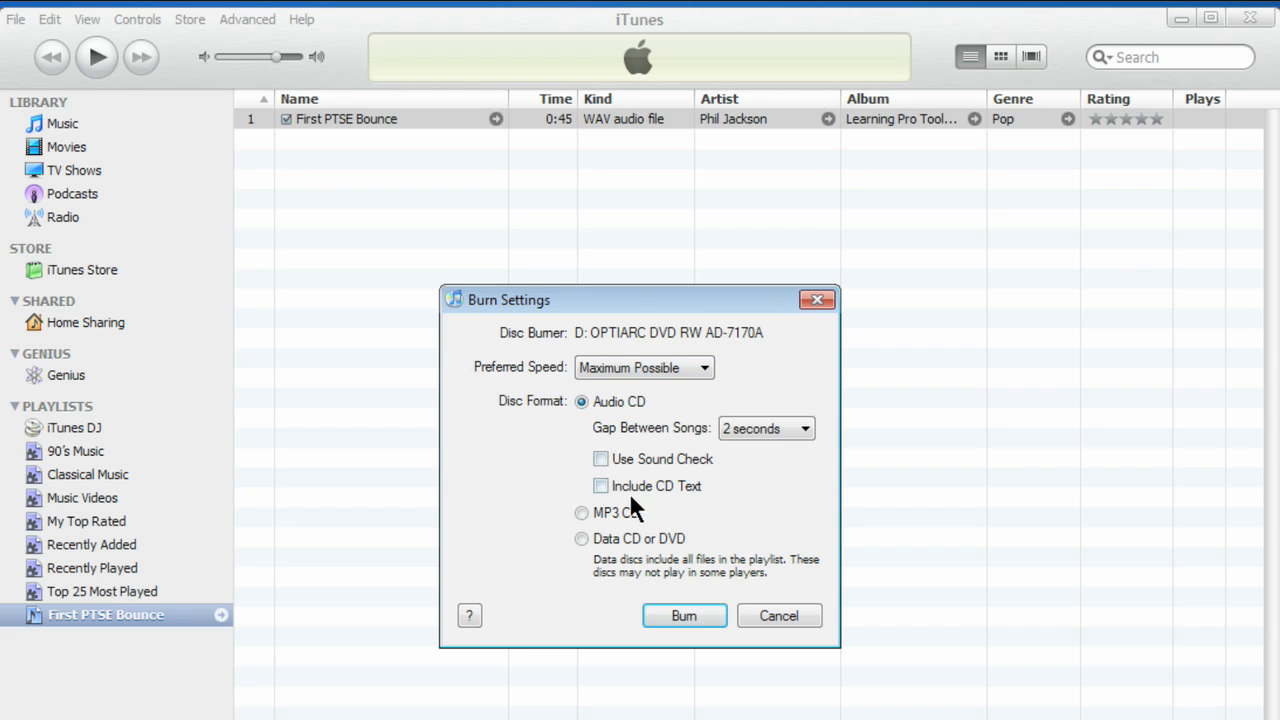
pyautogui.click(582, 512)
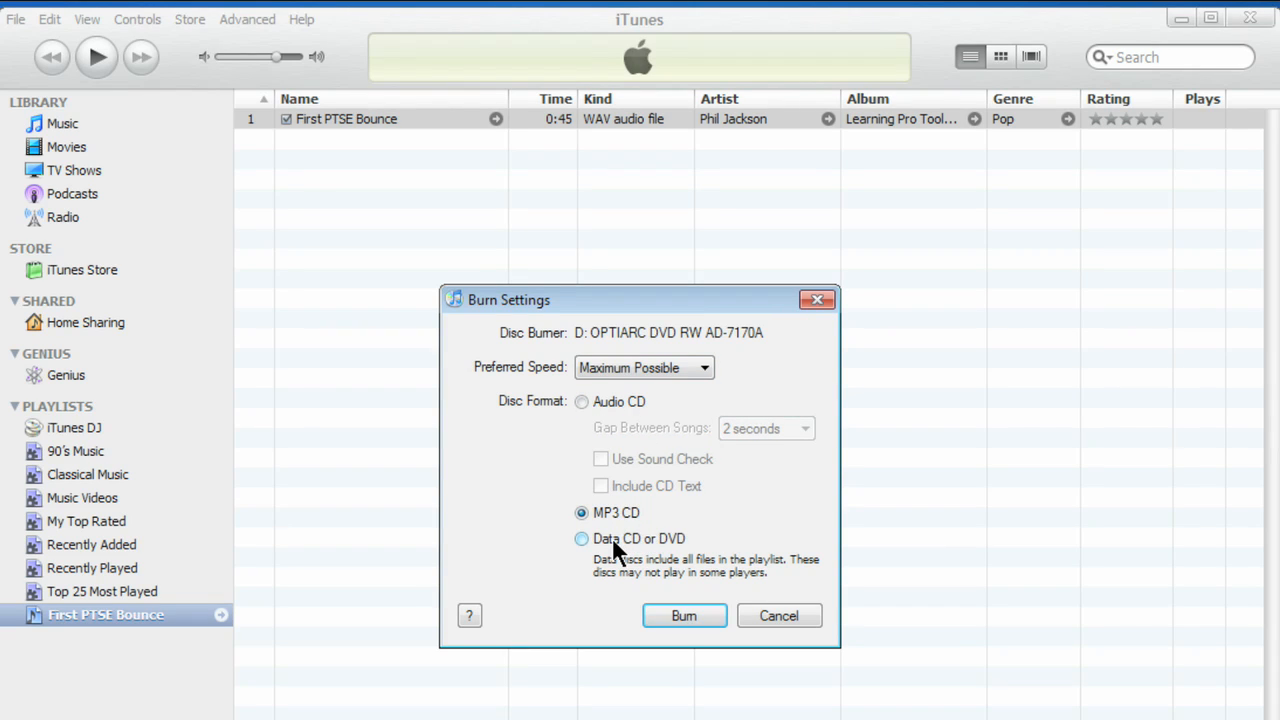
pyautogui.click(582, 538)
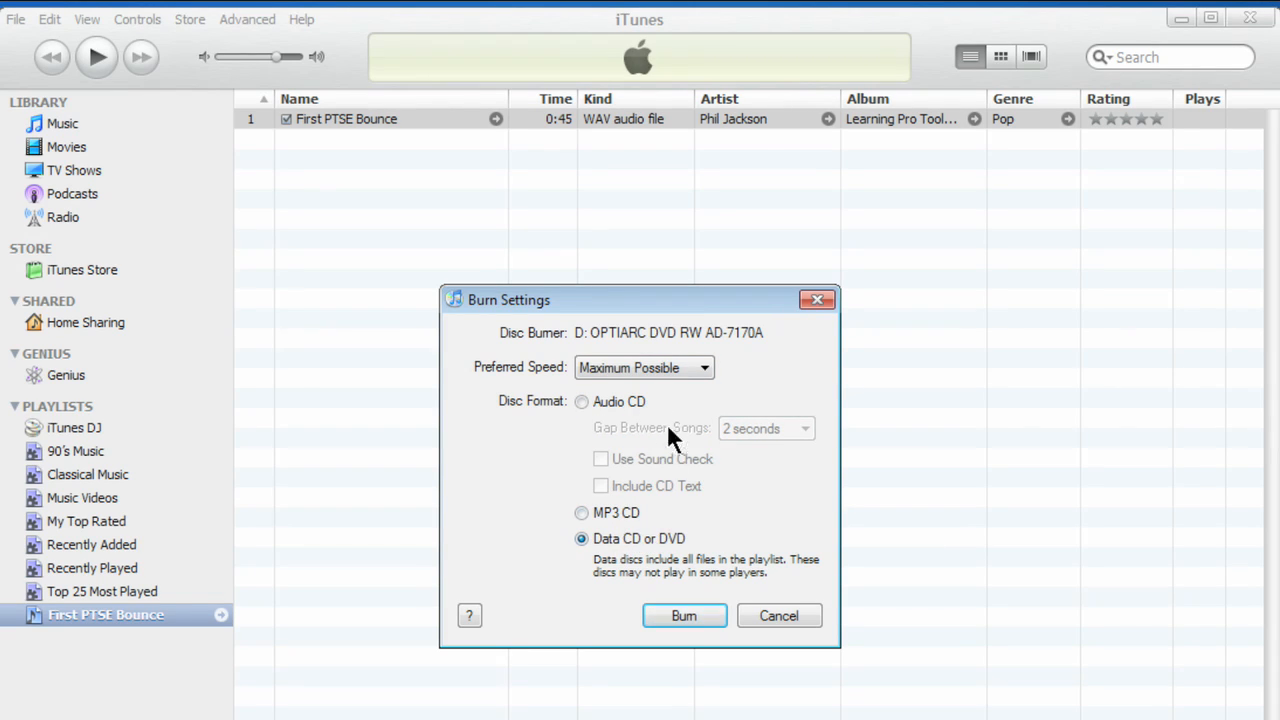
pyautogui.click(580, 400)
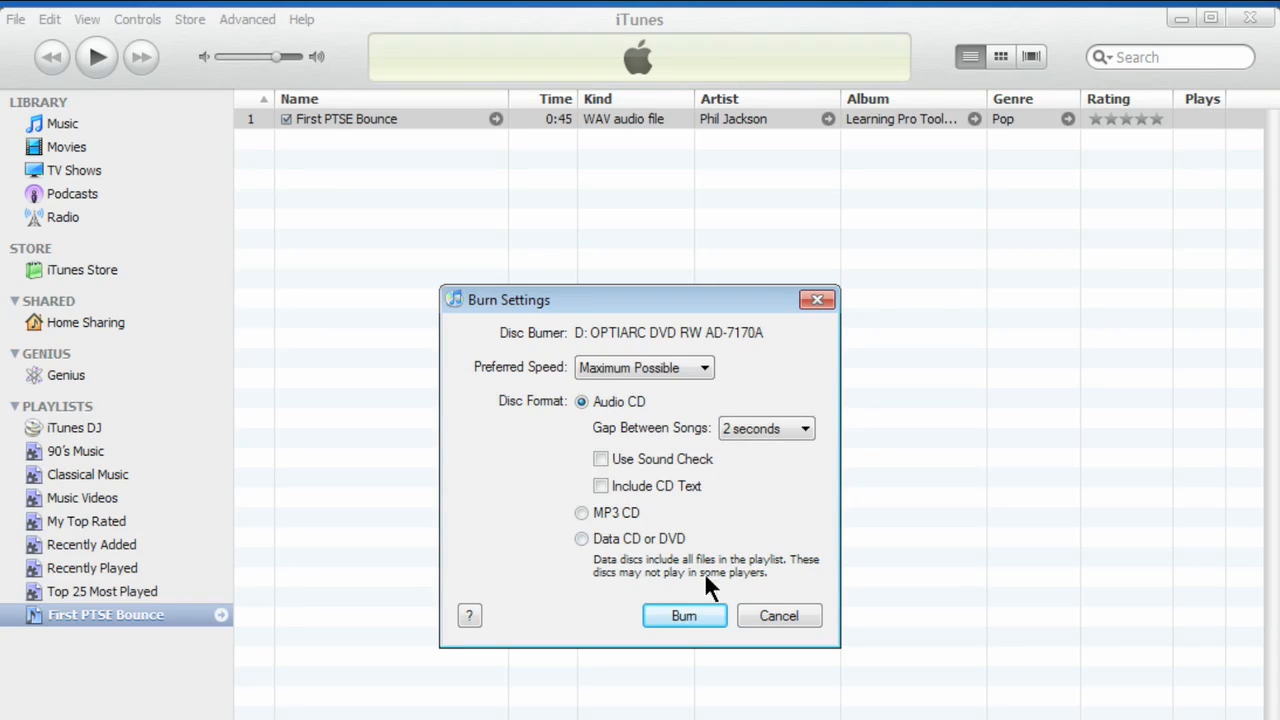
pyautogui.click(684, 616)
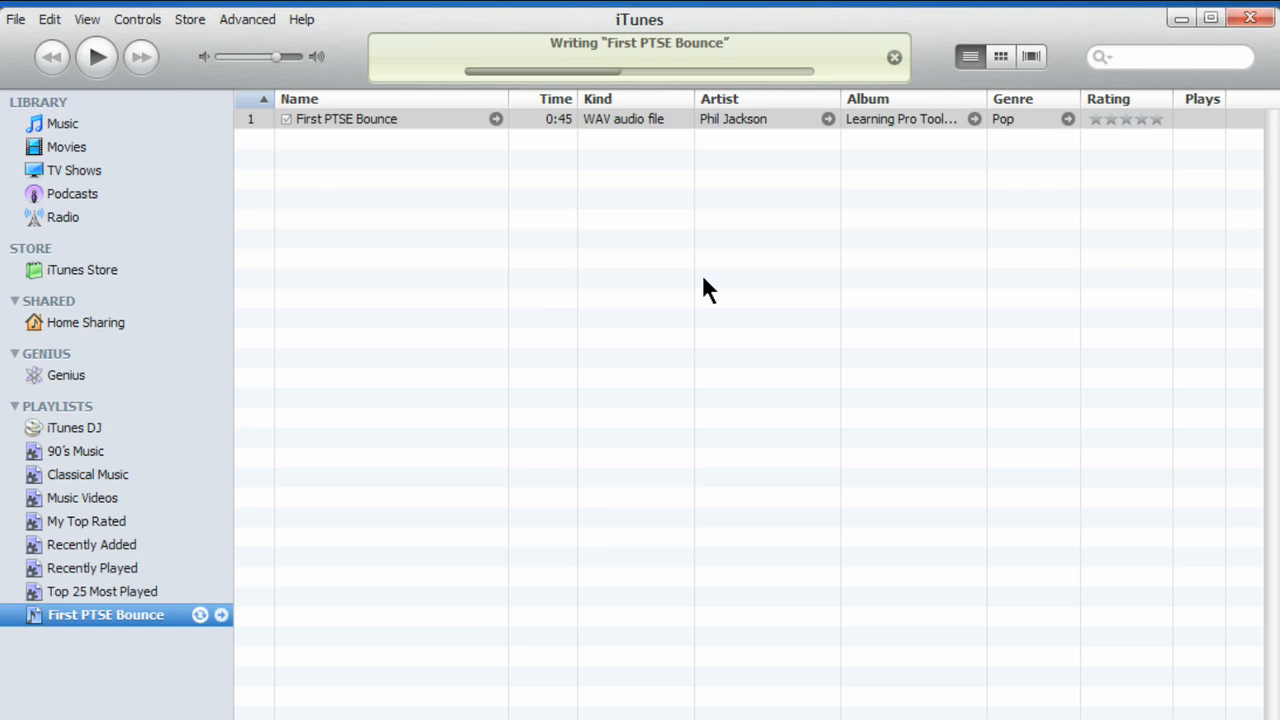
pyautogui.moveTo(716, 44)
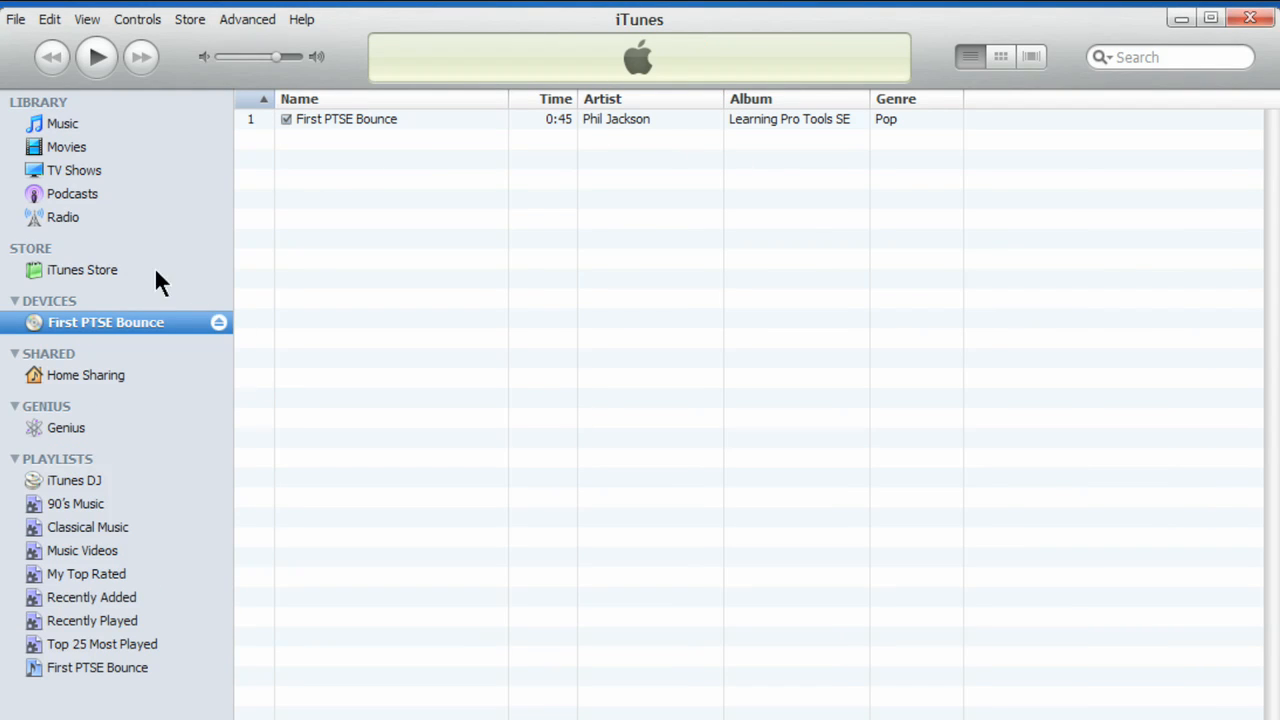
pyautogui.moveTo(48, 332)
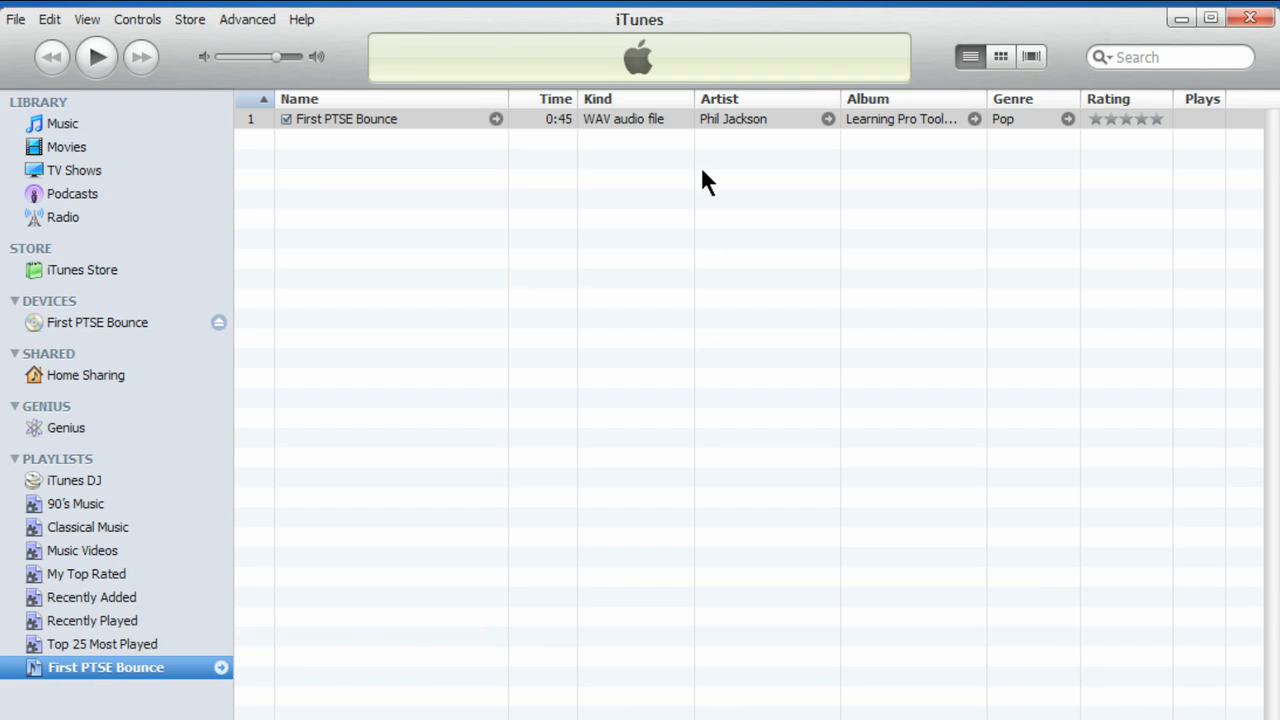
pyautogui.moveTo(120, 278)
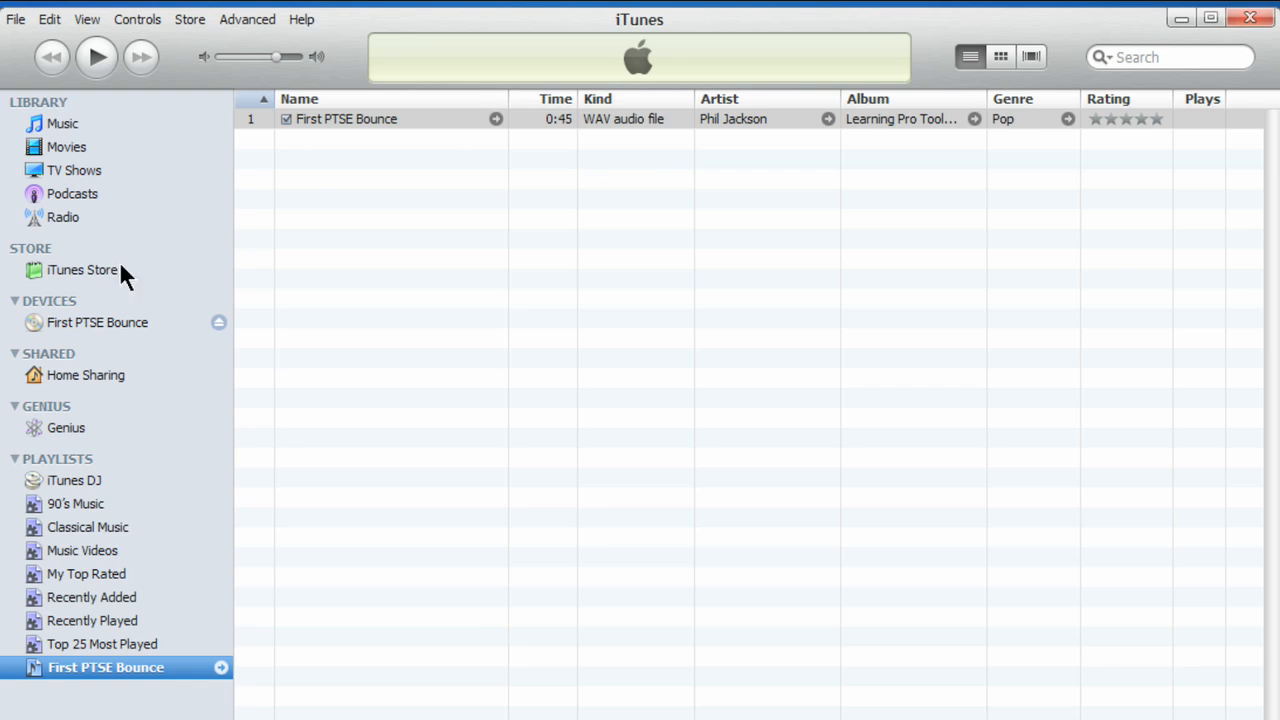
# - Select the burned disc under Devices to see First PTSE Bounce by Phil Jackson on it
pyautogui.click(104, 322)
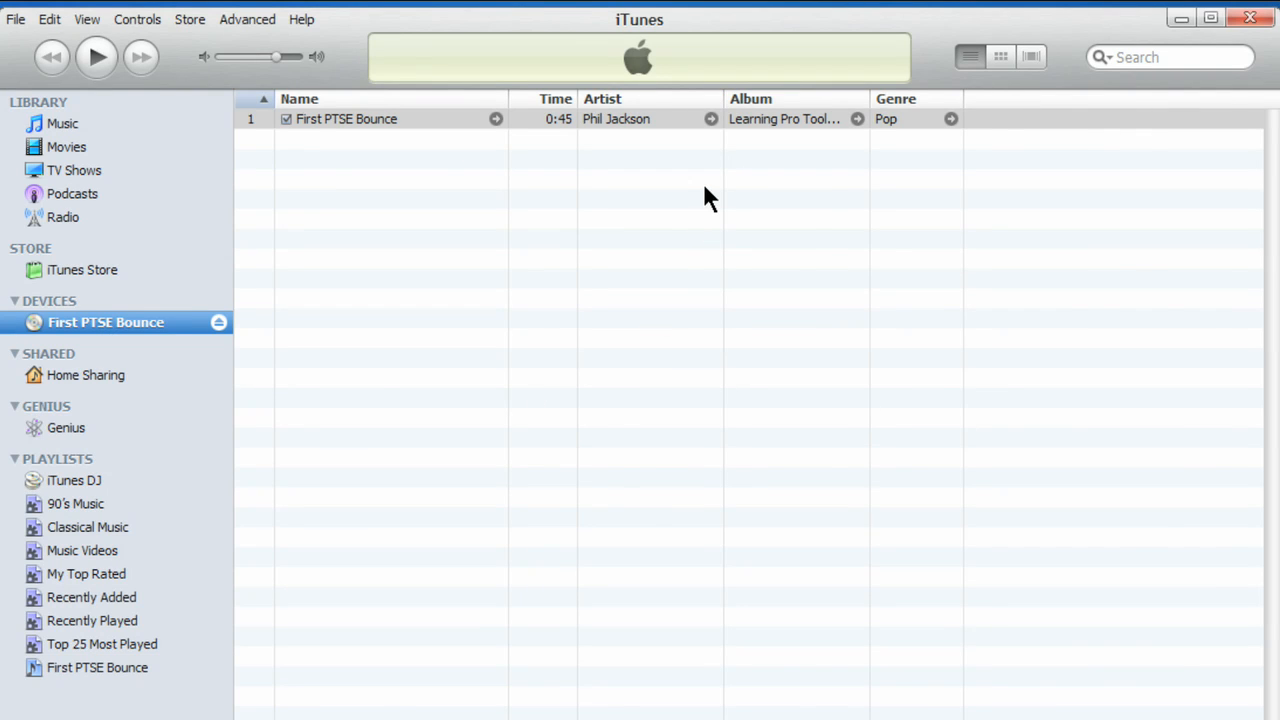